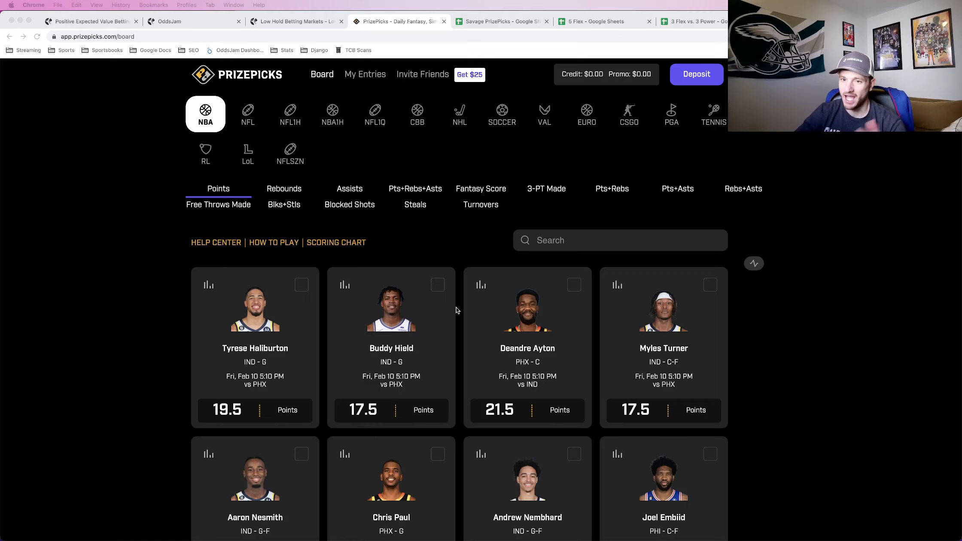
pyautogui.moveTo(561, 318)
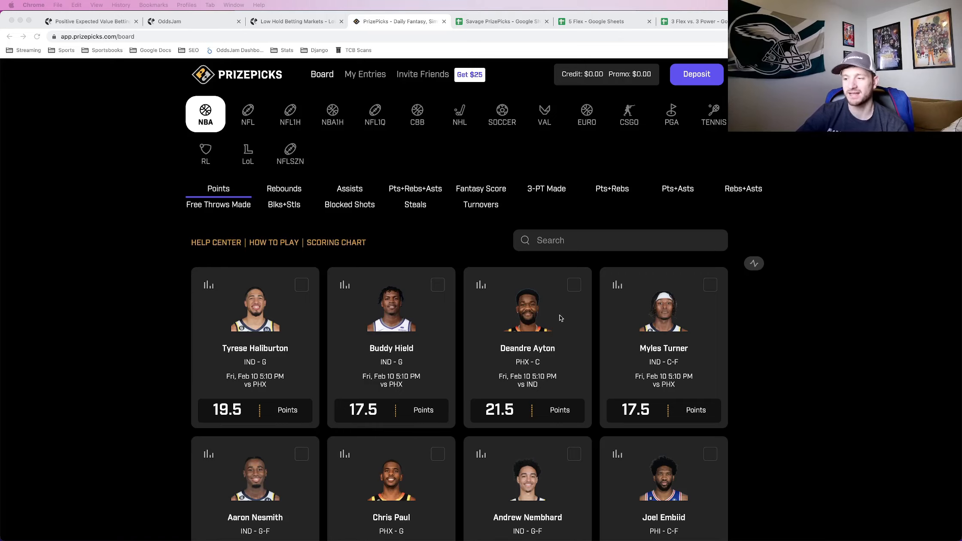
pyautogui.moveTo(558, 316)
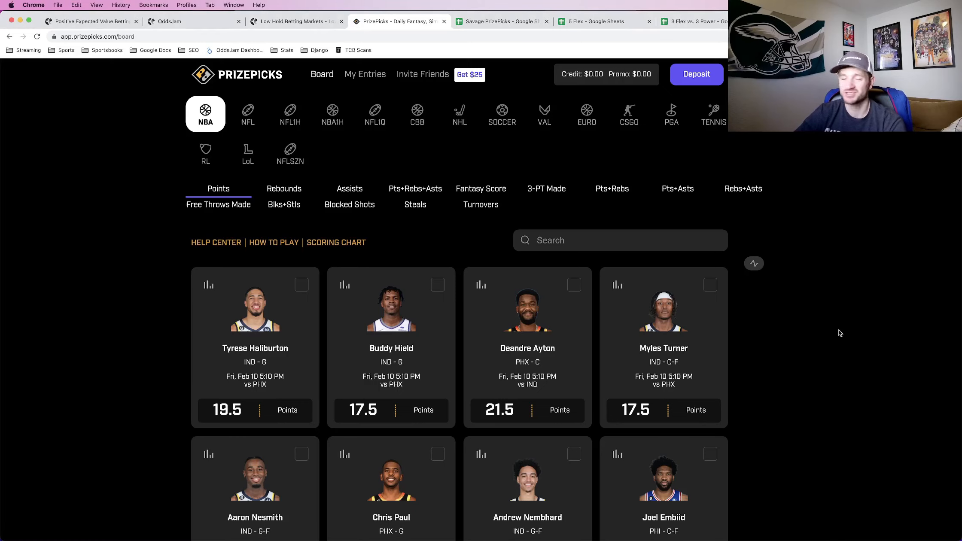
pyautogui.moveTo(321, 306)
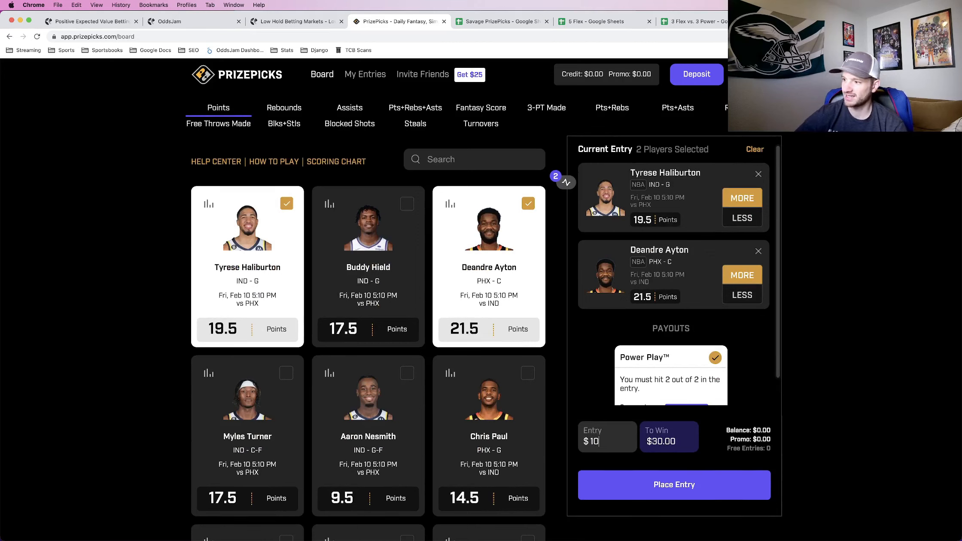
pyautogui.moveTo(690, 449)
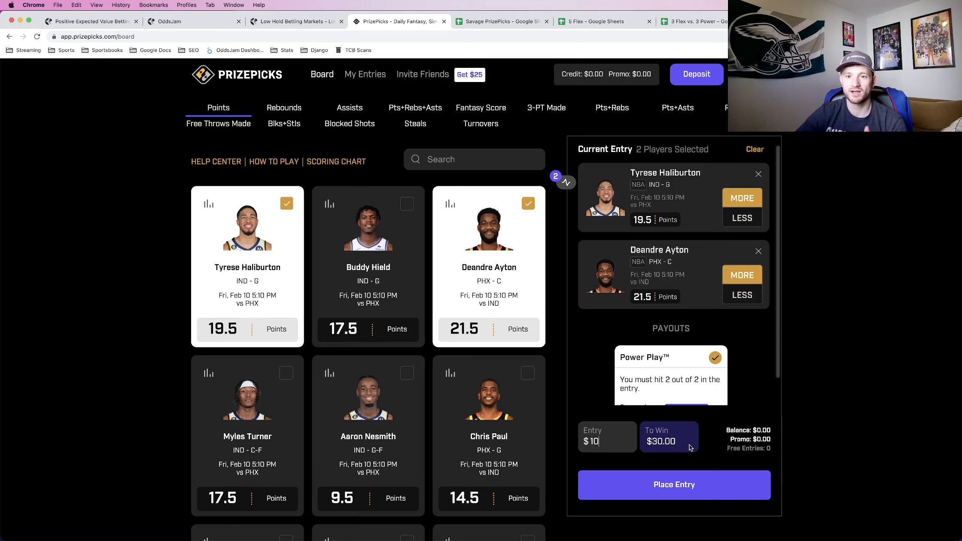
# Step: Take more points on Haliburton and Ayton in a $10 two-pick Power Play paying $30
pyautogui.scroll(-3)
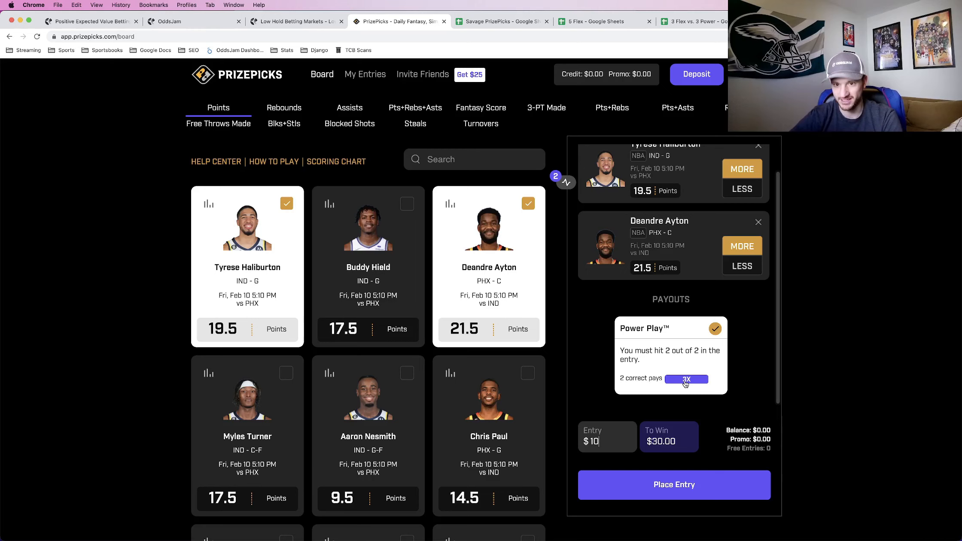
pyautogui.moveTo(670, 446)
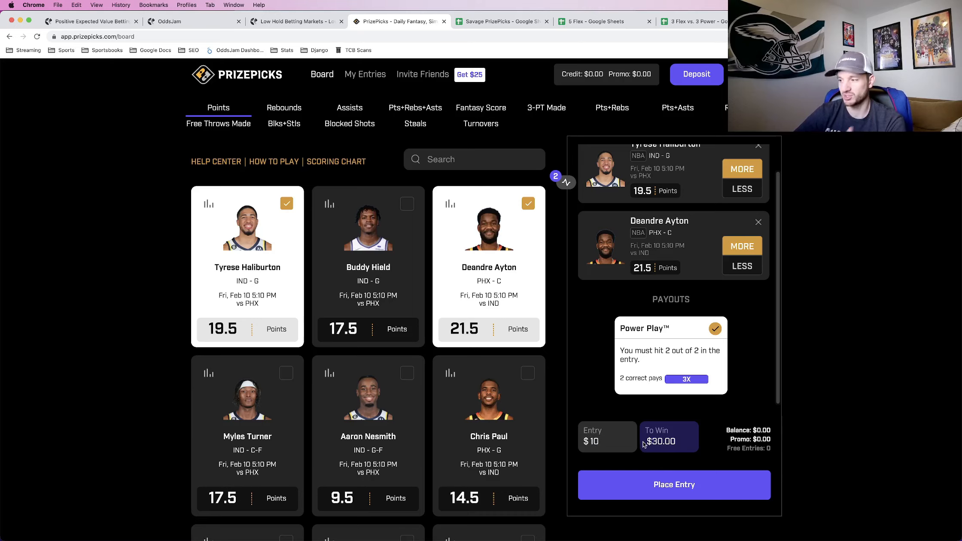
pyautogui.moveTo(684, 340)
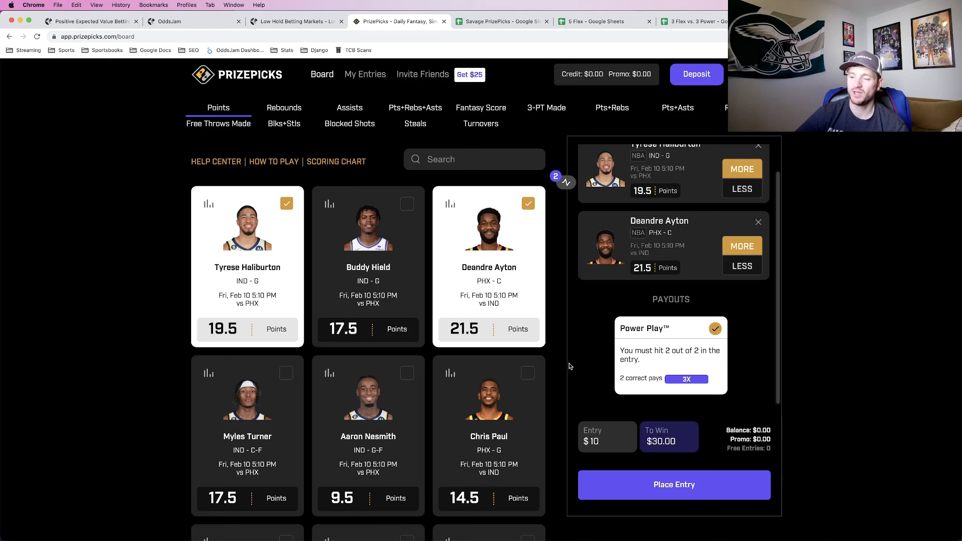
pyautogui.moveTo(766, 168)
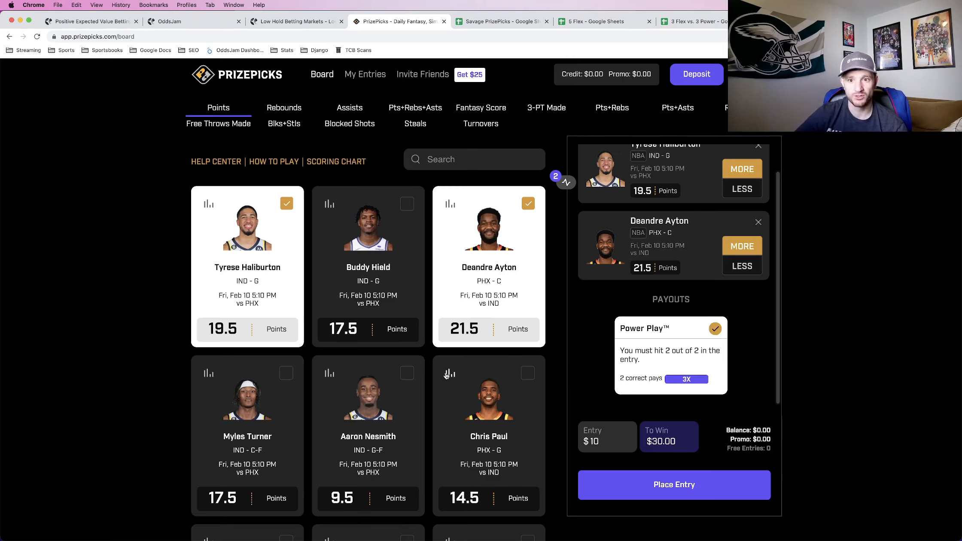
pyautogui.scroll(-3)
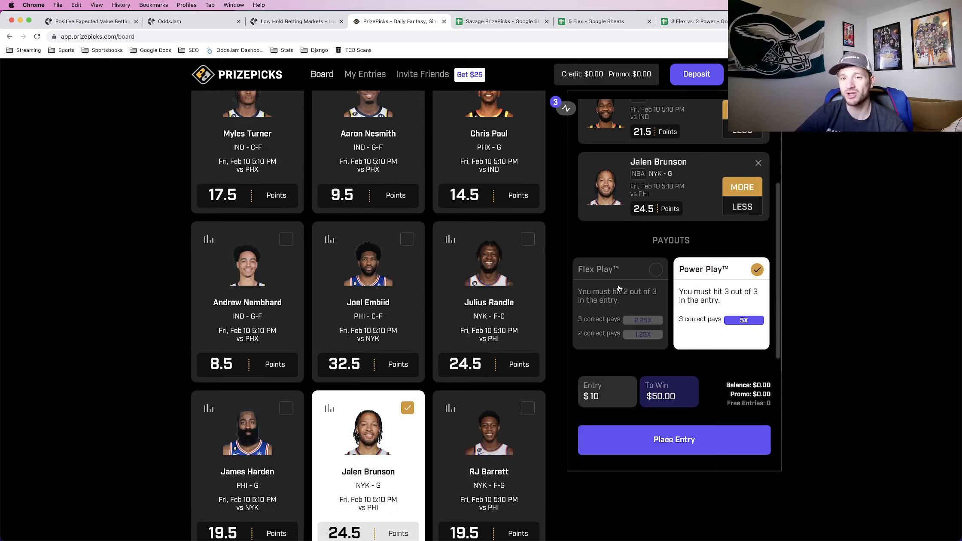
pyautogui.moveTo(758, 302)
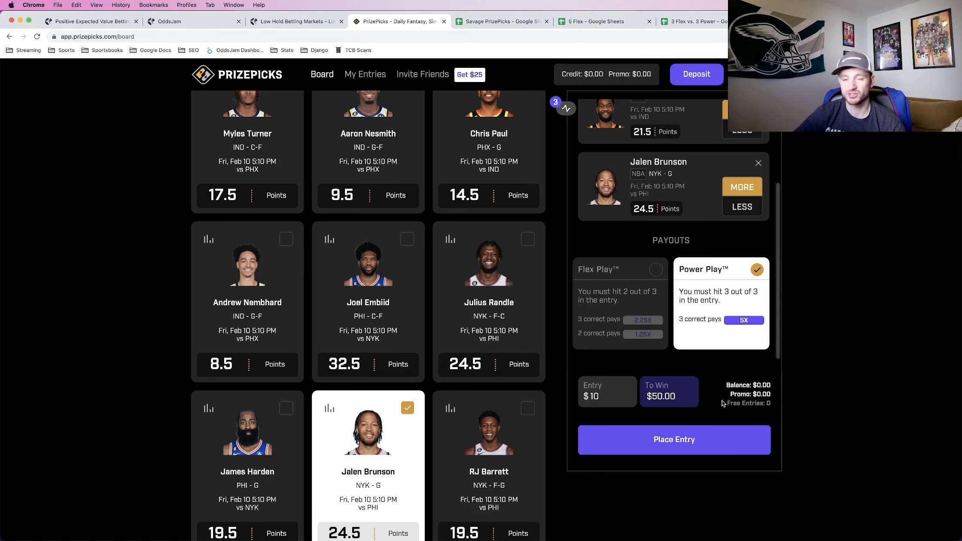
# Step: Add Brunson and take more points on Bogdanovic for a $10 four-pick 10X Power Play
pyautogui.scroll(-3)
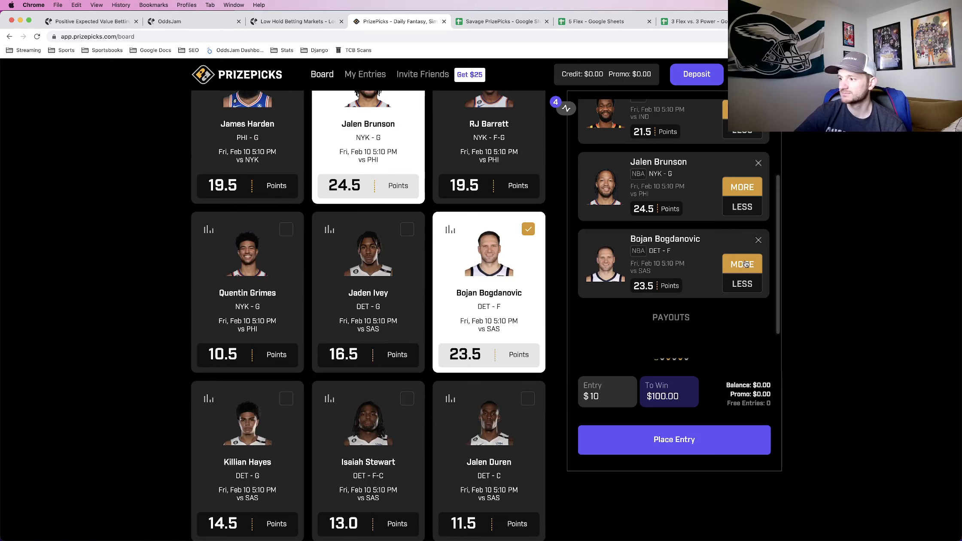
pyautogui.click(742, 264)
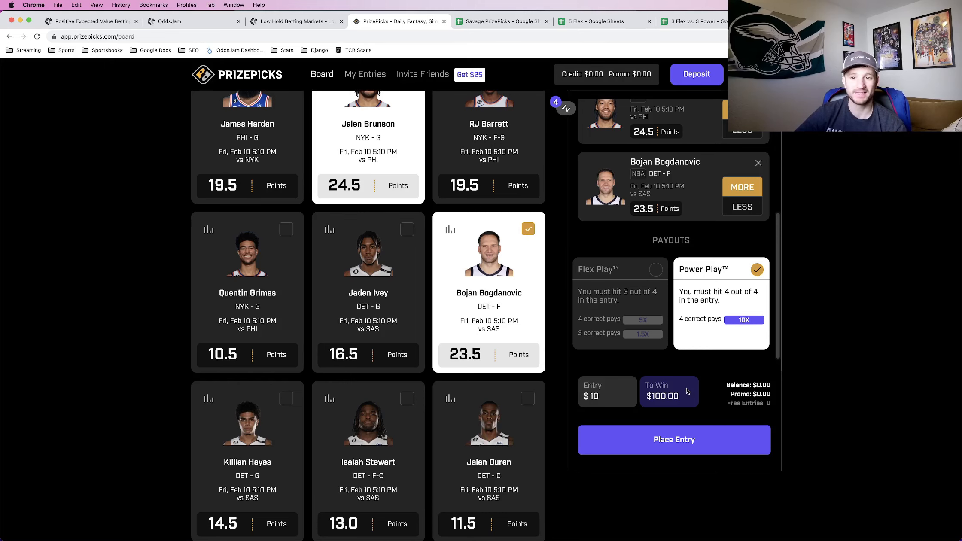
# Step: Add Pascal Siakam on more points, giving five-pick Flex tiers of 10X, 2X and 0.4X
pyautogui.scroll(-3)
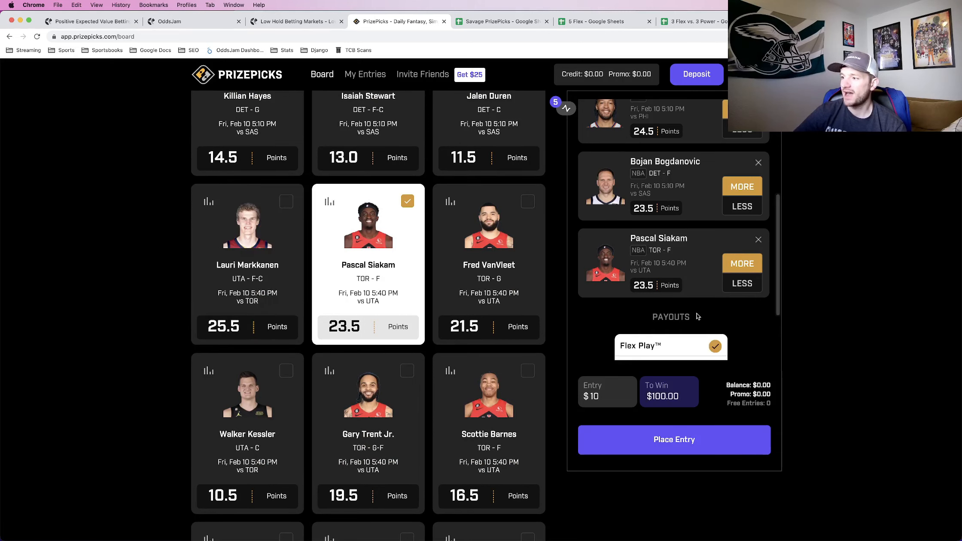
pyautogui.click(671, 346)
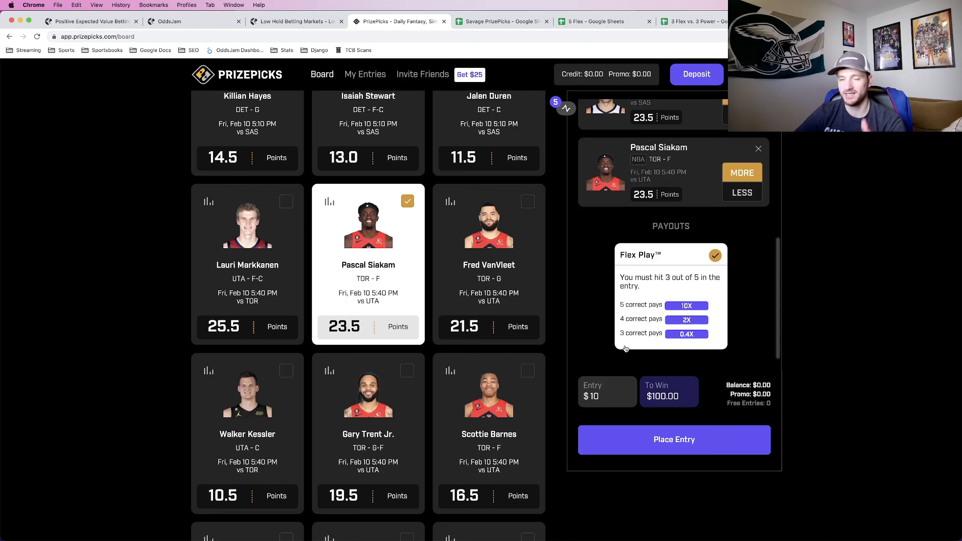
pyautogui.moveTo(646, 327)
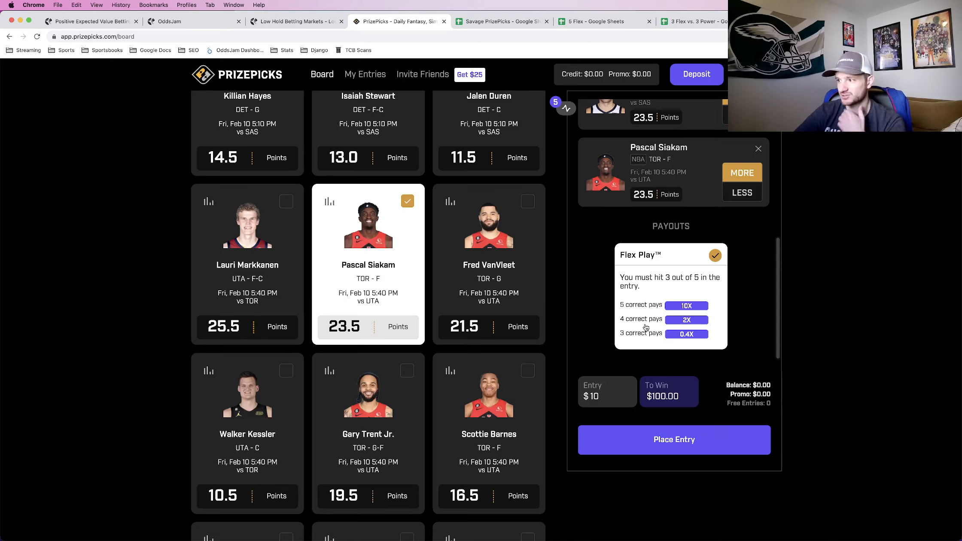
pyautogui.moveTo(686, 309)
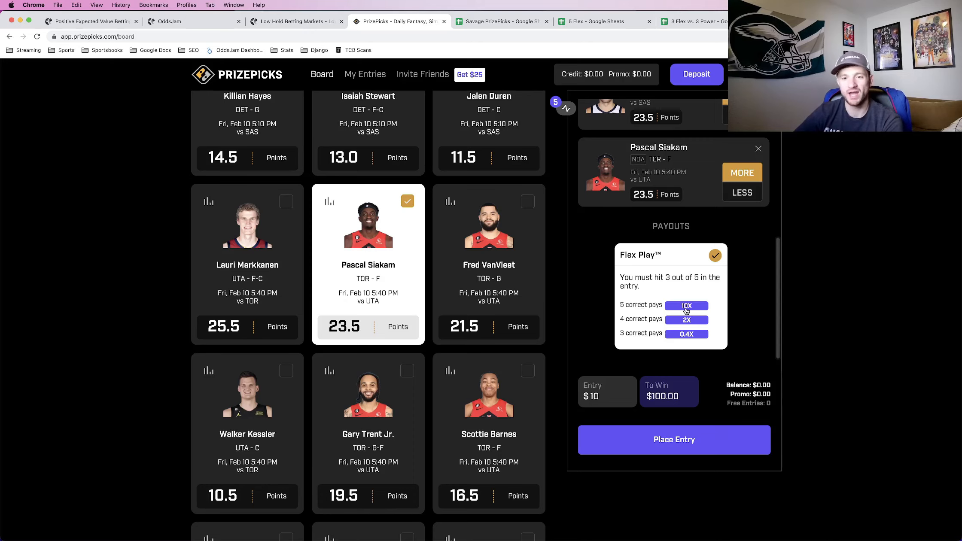
pyautogui.moveTo(644, 322)
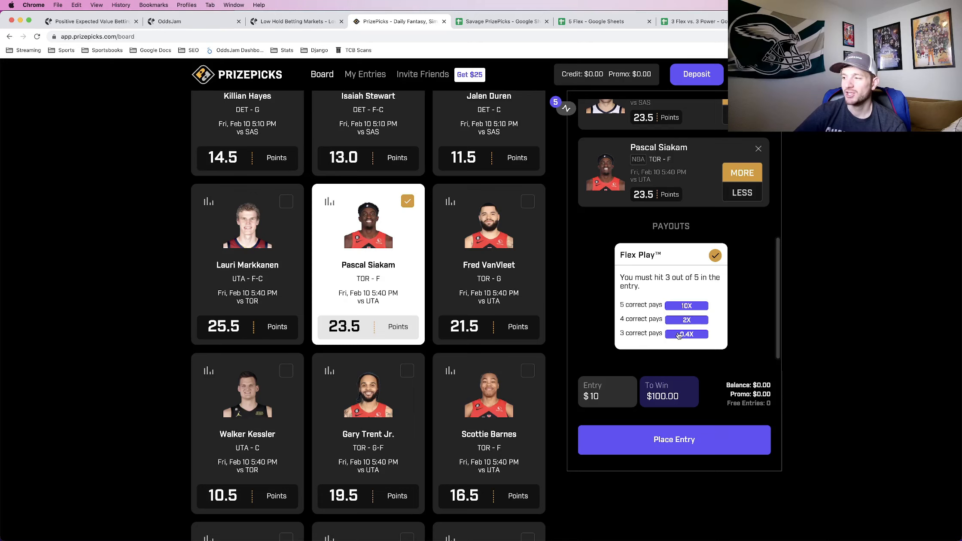
pyautogui.moveTo(691, 338)
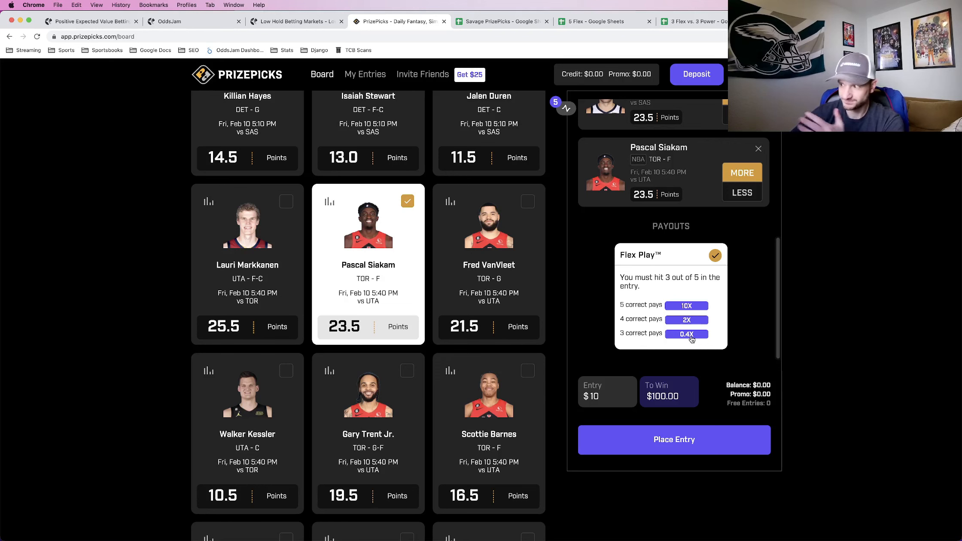
pyautogui.scroll(-3)
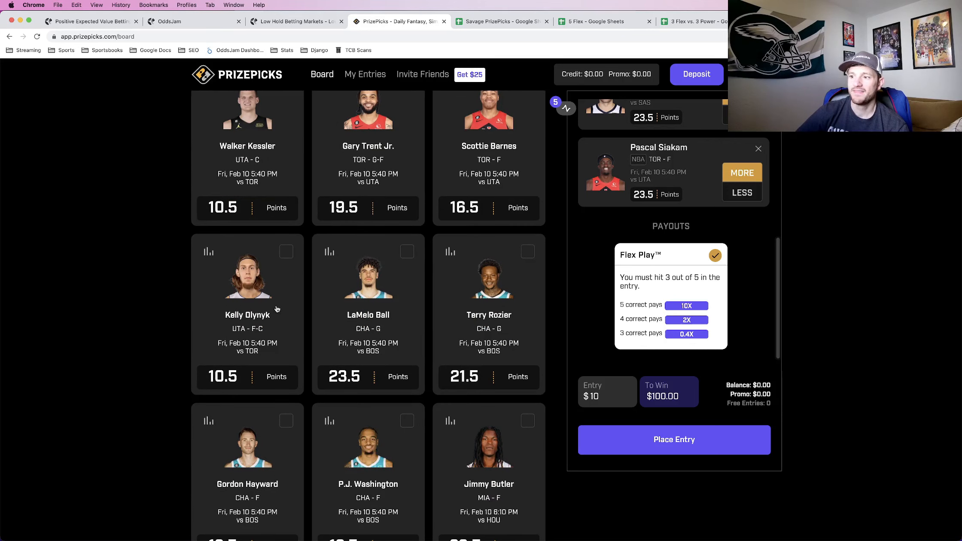
# Step: Add Kelly Olynyk's points pick for a six-pick Flex paying 25X, $250 to win
pyautogui.click(248, 288)
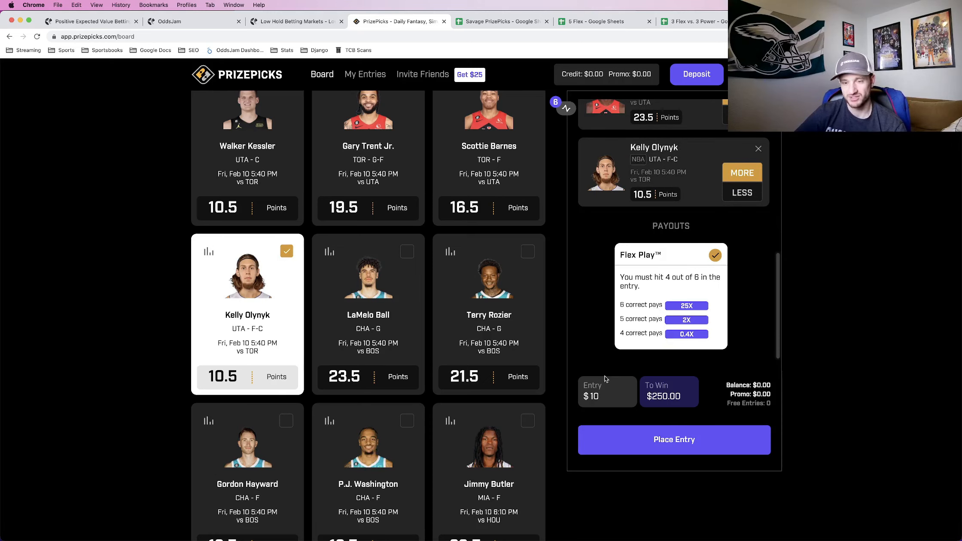
pyautogui.moveTo(647, 320)
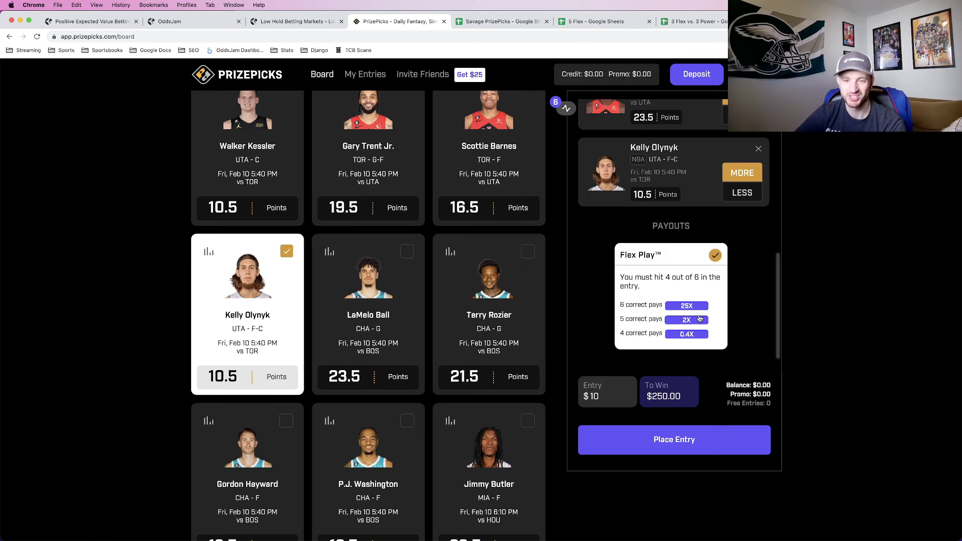
pyautogui.moveTo(694, 338)
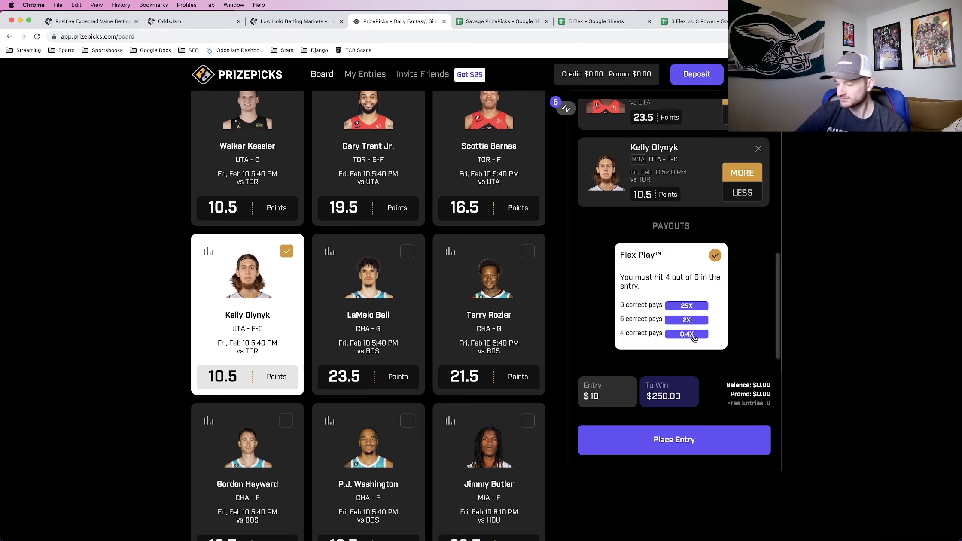
pyautogui.moveTo(670, 345)
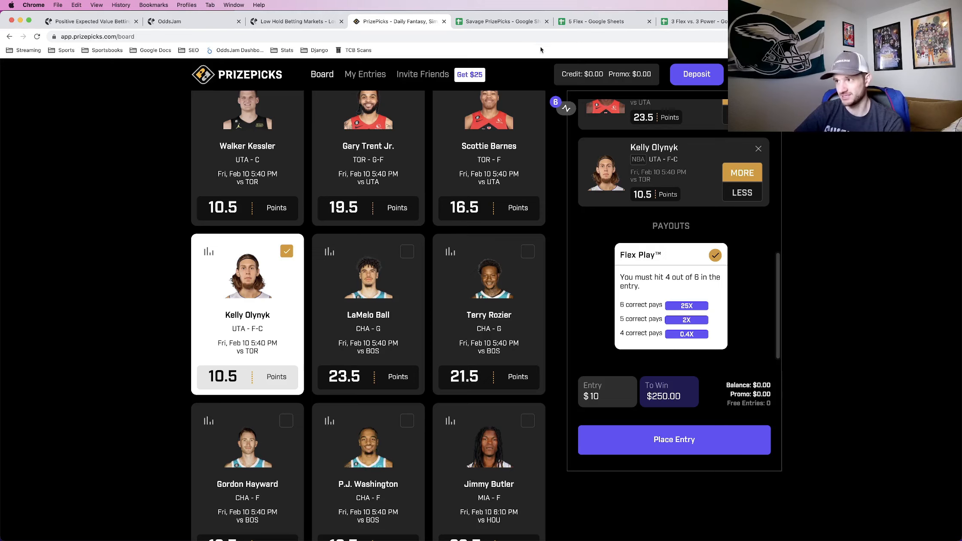
# Step: Switch to the Savage PrizePicks sheet showing implied odds and breakeven win percentages
pyautogui.click(499, 21)
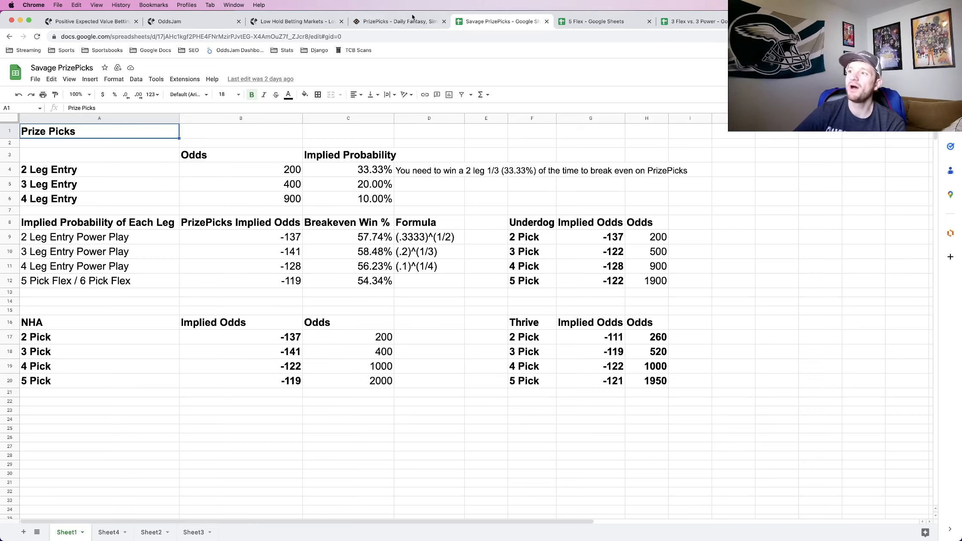
# Step: Build a $10 two-pick Power Play on more for Caleb Martin and Brandon Ingram, paying $30
pyautogui.click(400, 21)
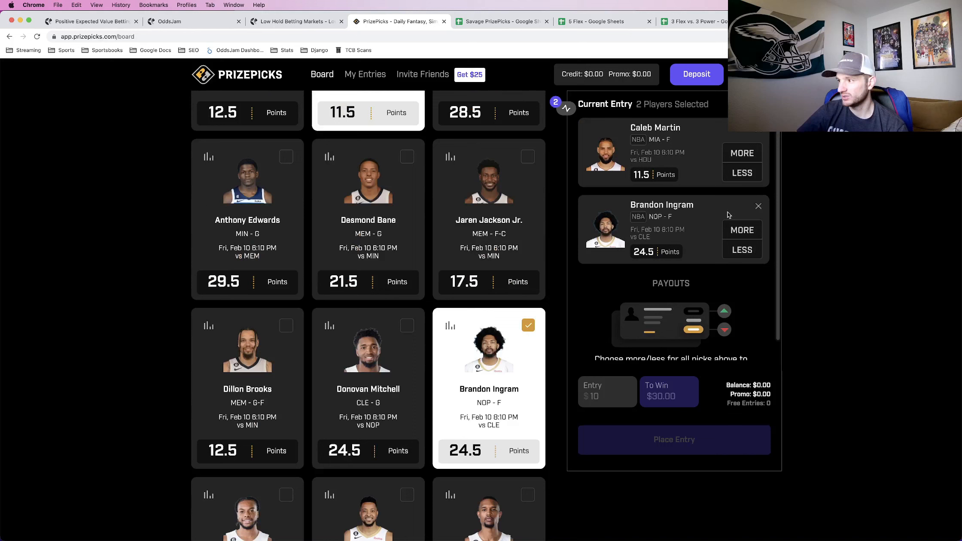
pyautogui.scroll(-3)
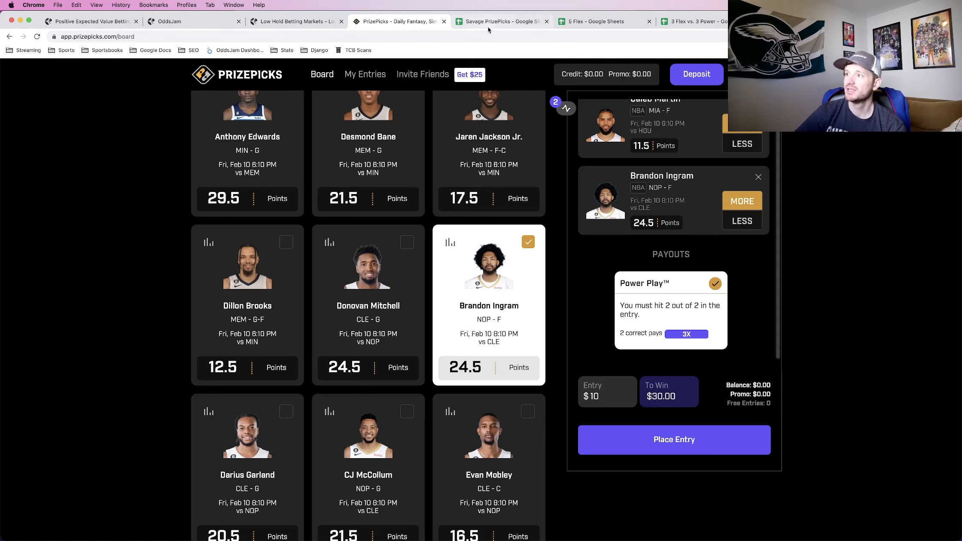
# Step: Return to the Savage PrizePicks sheet, focusing the 5/6 Pick Flex row's 54.34% breakeven
pyautogui.click(500, 21)
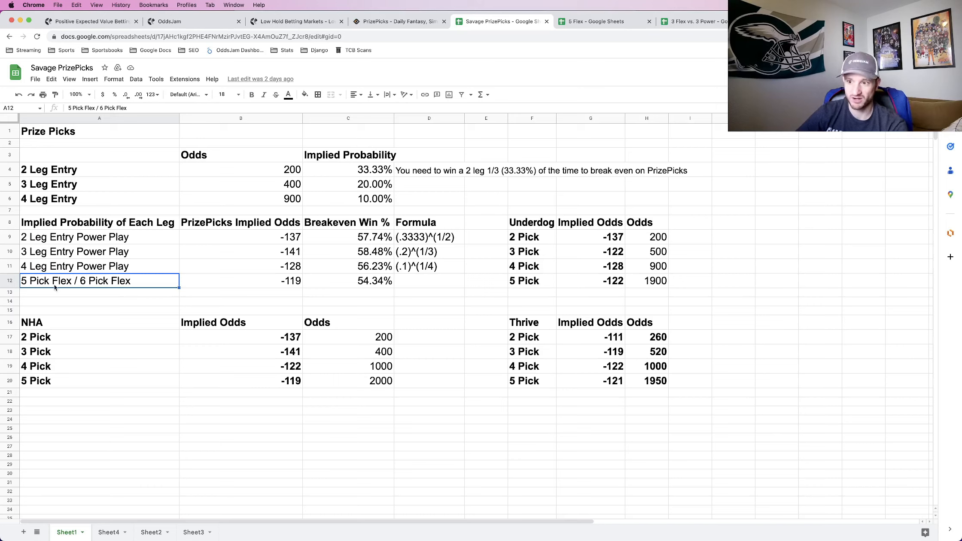
pyautogui.moveTo(87, 287)
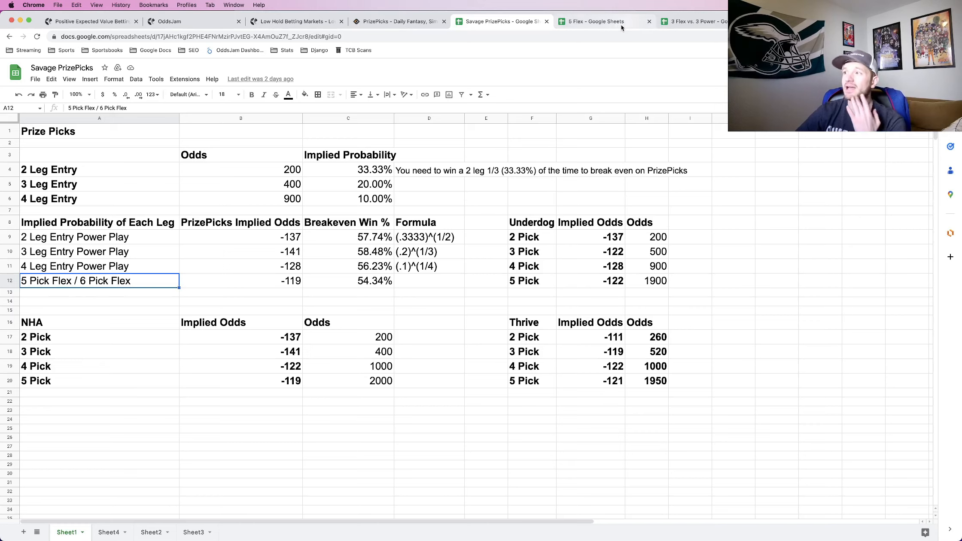
pyautogui.moveTo(620, 27)
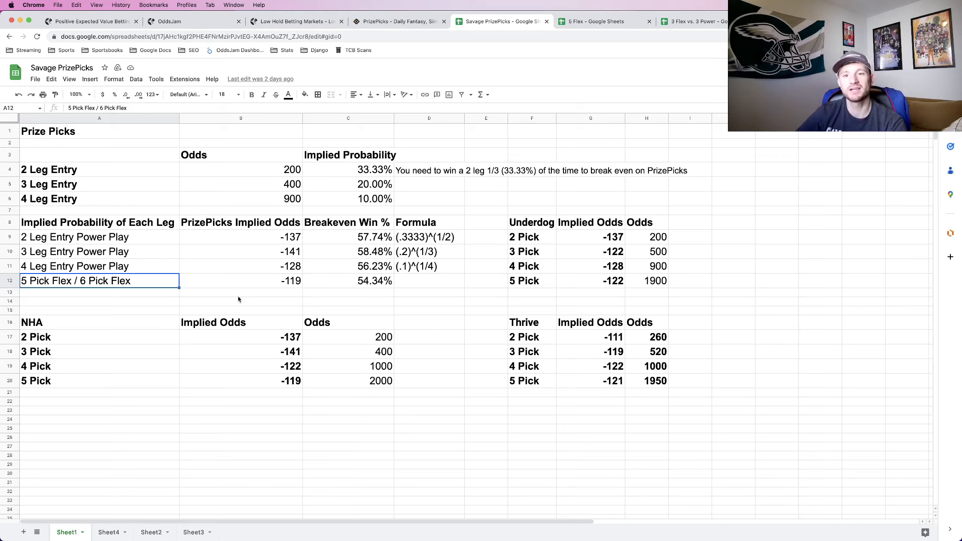
pyautogui.click(256, 281)
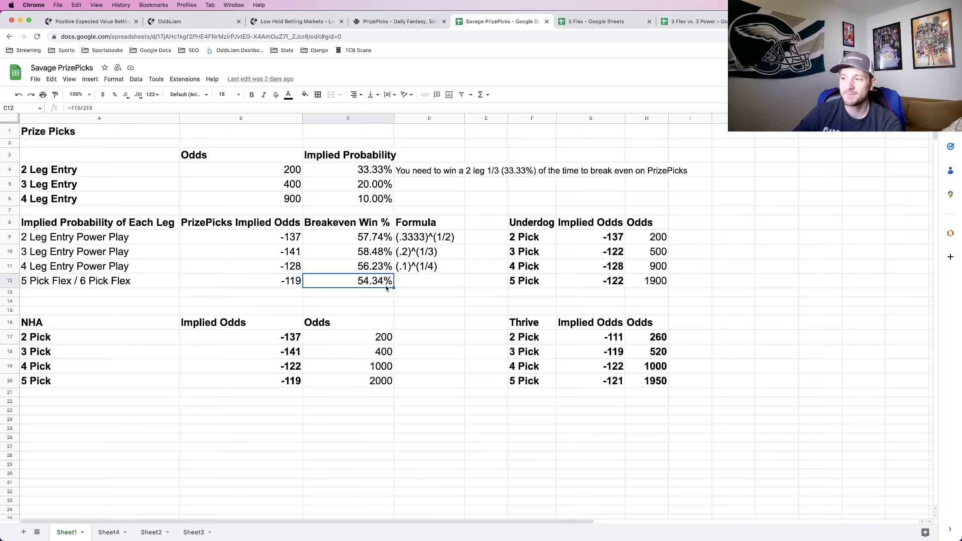
pyautogui.moveTo(426, 287)
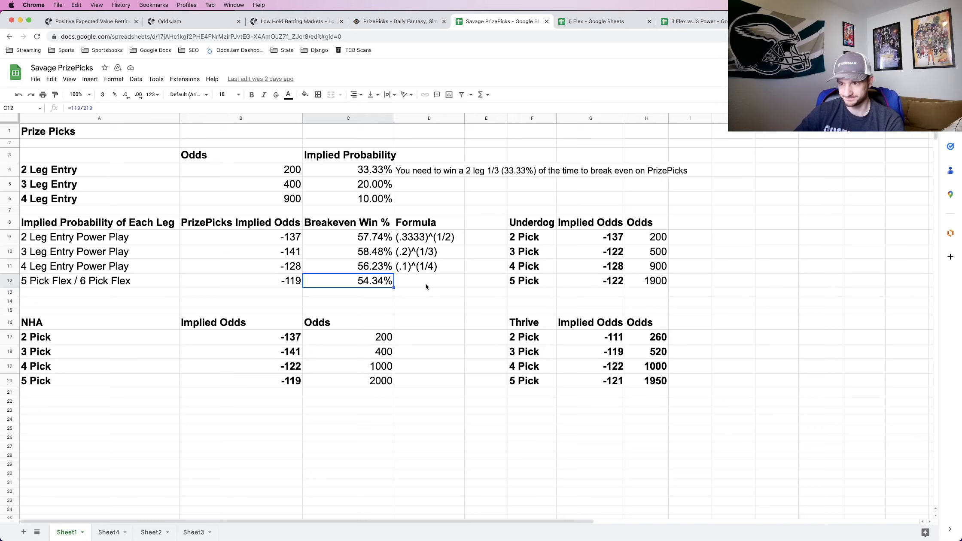
pyautogui.click(86, 281)
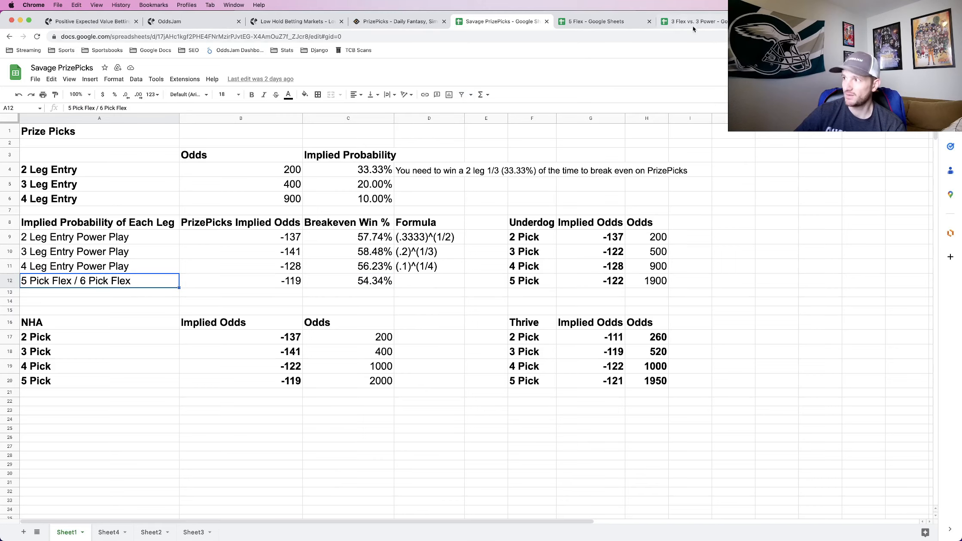
pyautogui.click(696, 22)
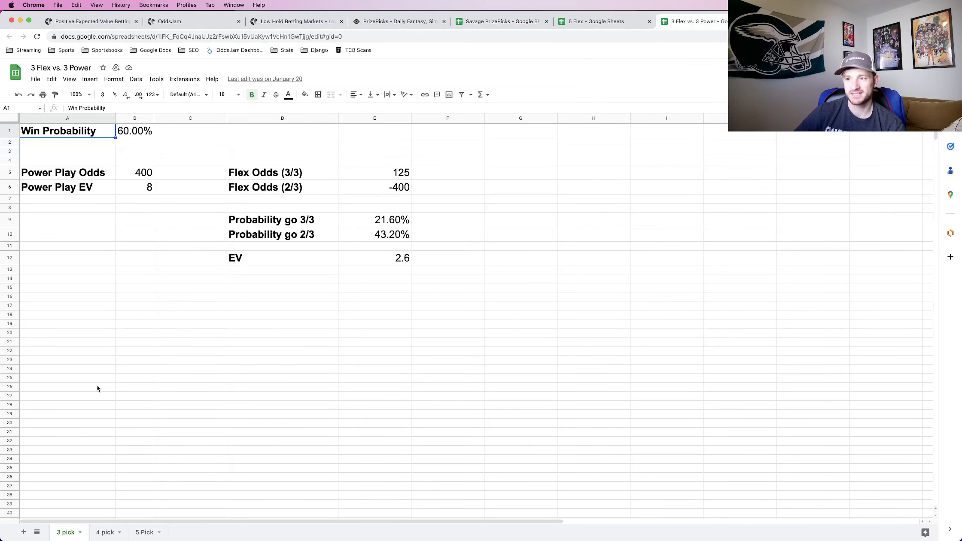
pyautogui.moveTo(224, 234)
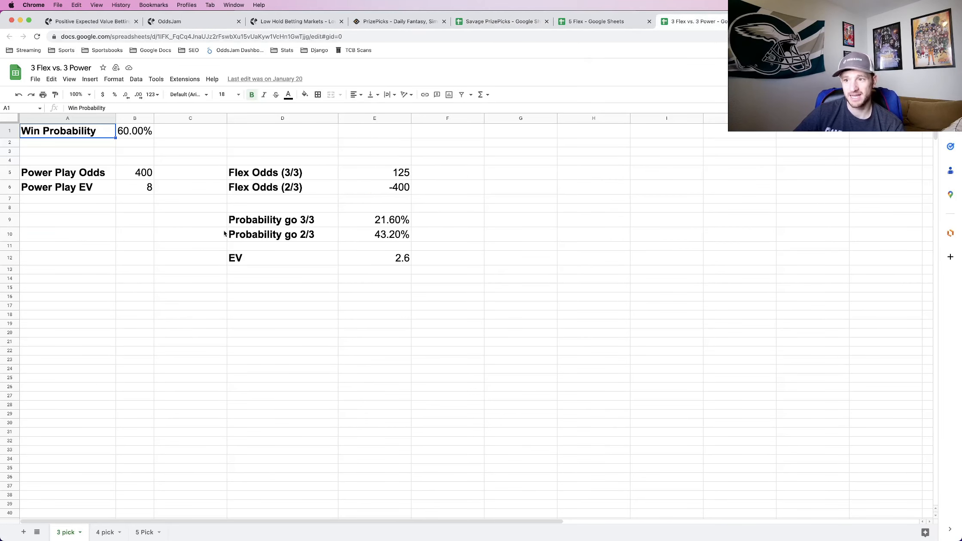
pyautogui.moveTo(315, 185)
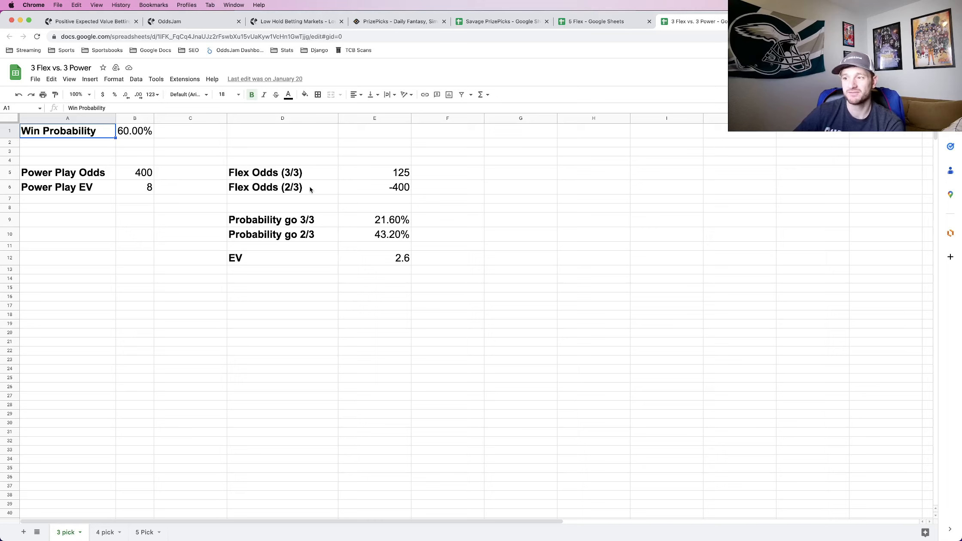
pyautogui.click(104, 532)
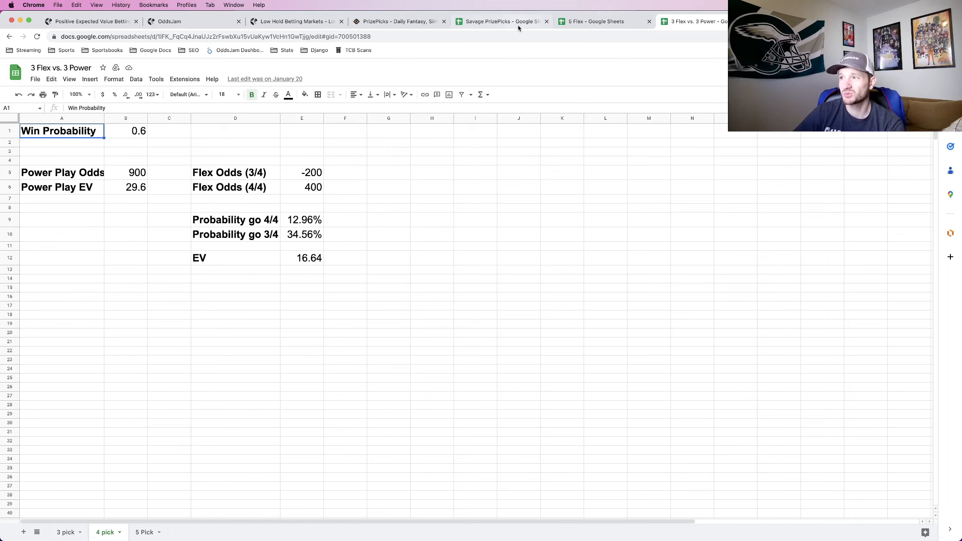
pyautogui.click(501, 21)
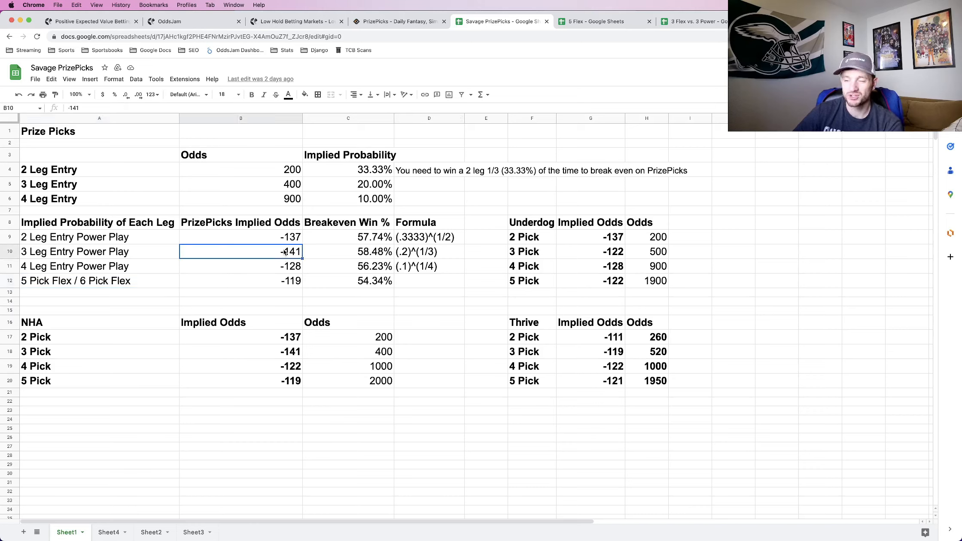
pyautogui.click(347, 252)
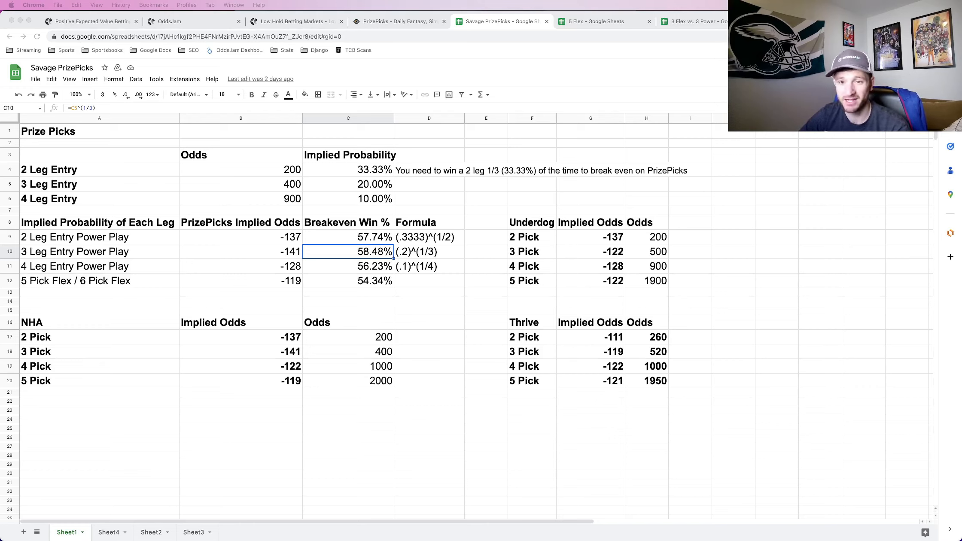
pyautogui.moveTo(202, 343)
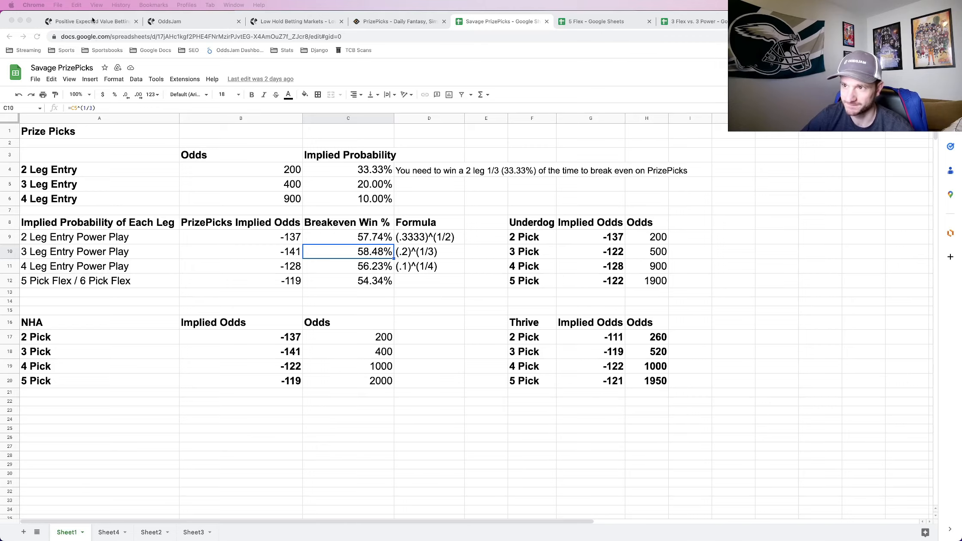
# Step: Open OddsJam Positive EV and review Jarrett Allen's 10.5 rebounds odds across sportsbooks
pyautogui.click(90, 21)
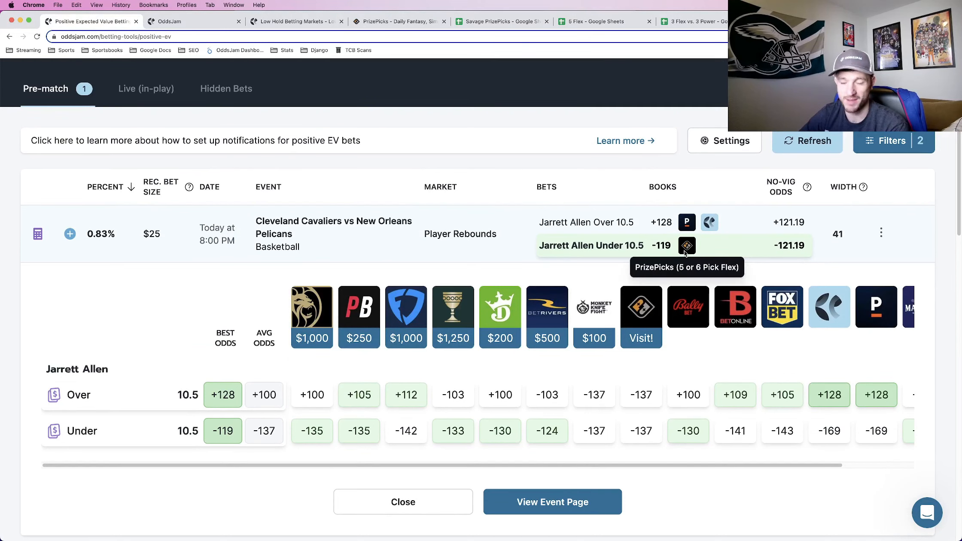
pyautogui.scroll(-3)
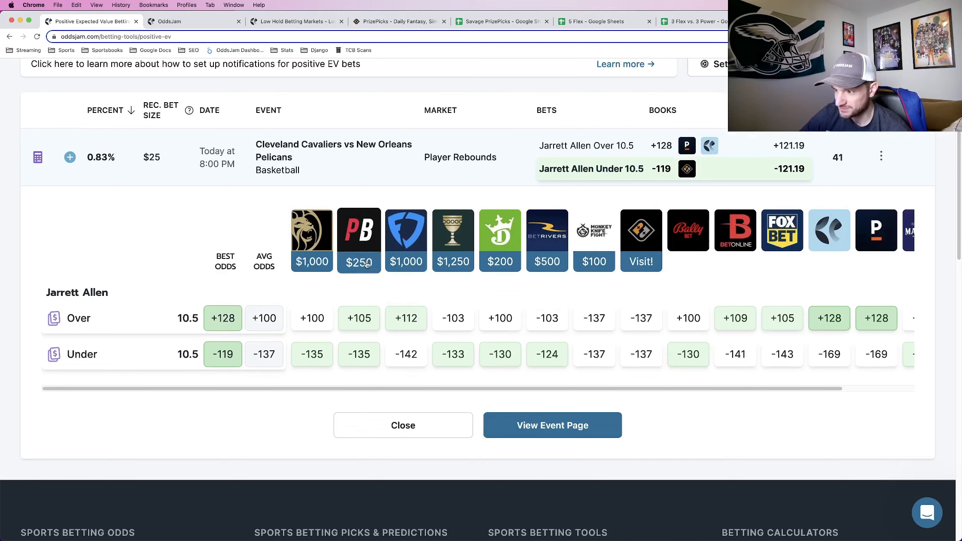
pyautogui.moveTo(500, 252)
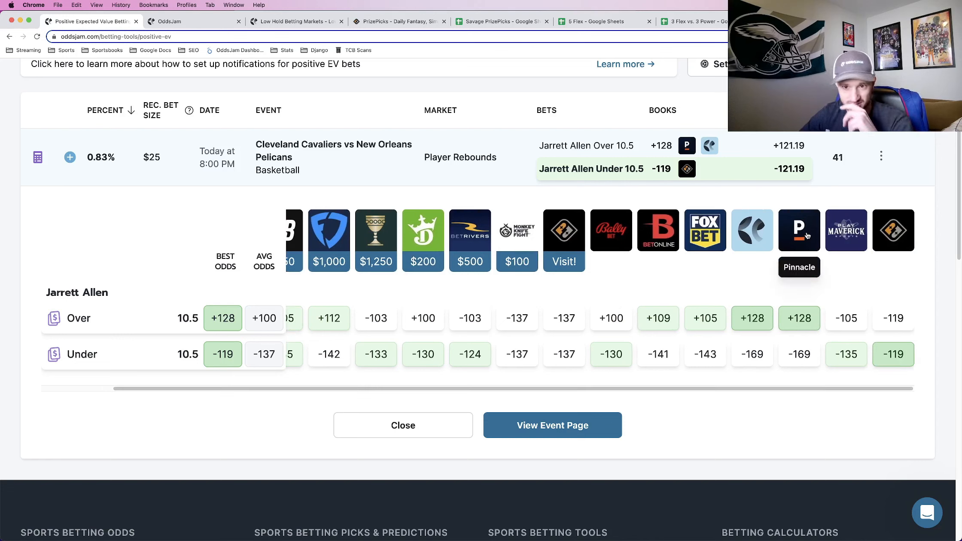
pyautogui.moveTo(810, 364)
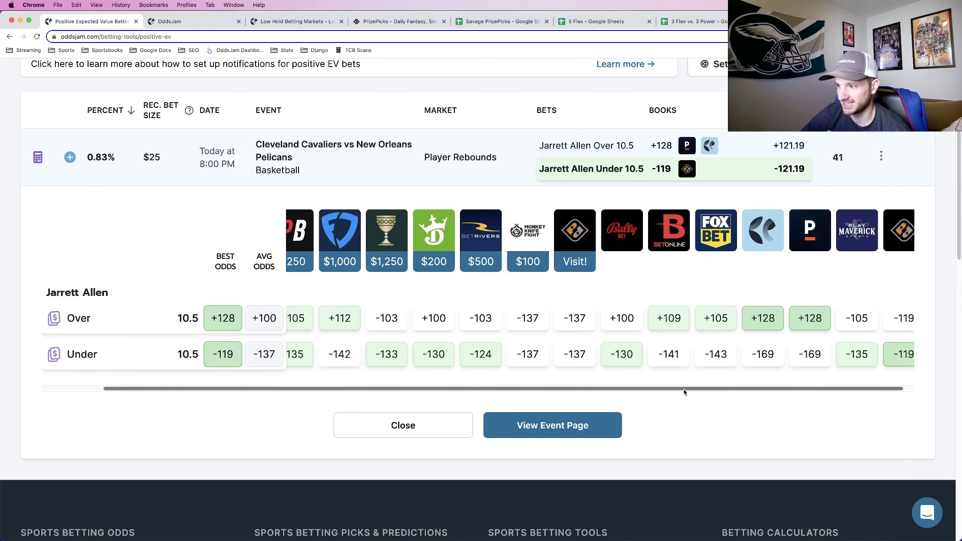
# Step: Review Jarrett Allen's 10.5 rebounds comparison: best Under -119 against a -137 average
pyautogui.hscroll(-3)
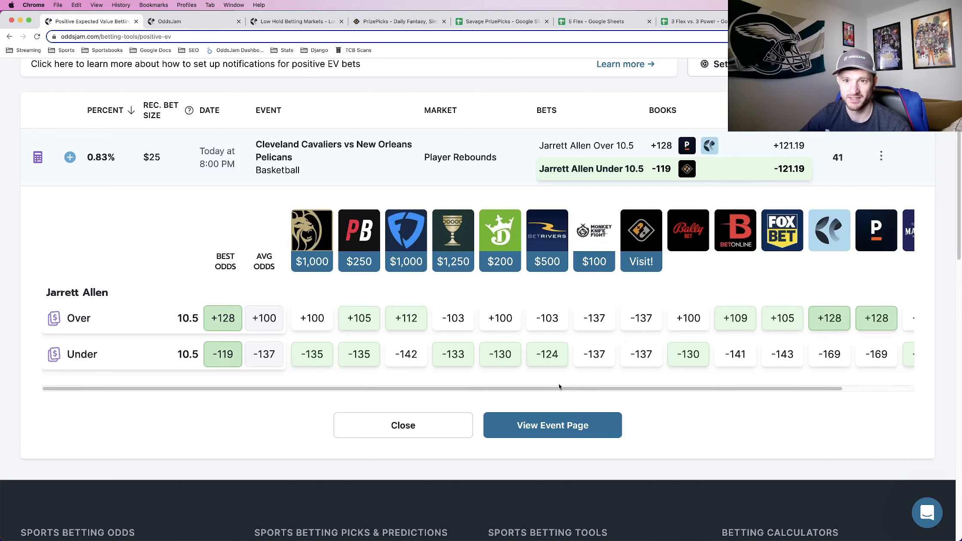
pyautogui.moveTo(510, 293)
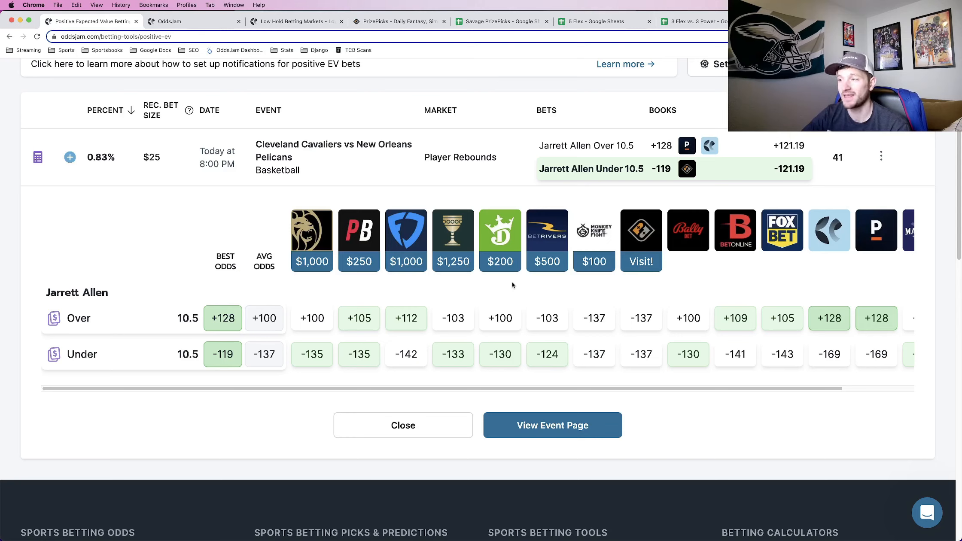
pyautogui.moveTo(558, 313)
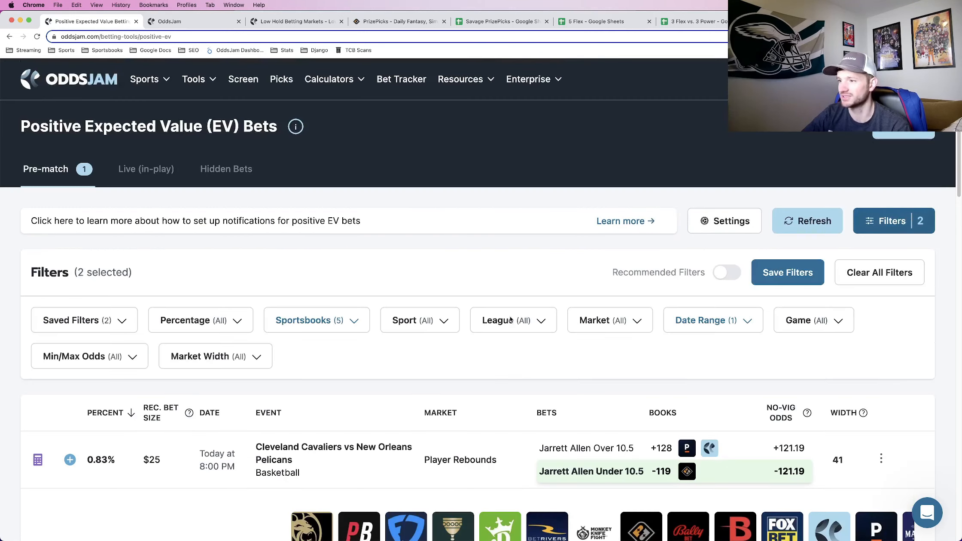
# Step: Check the five DFS-style books in the sportsbook filter, then close the list
pyautogui.click(316, 320)
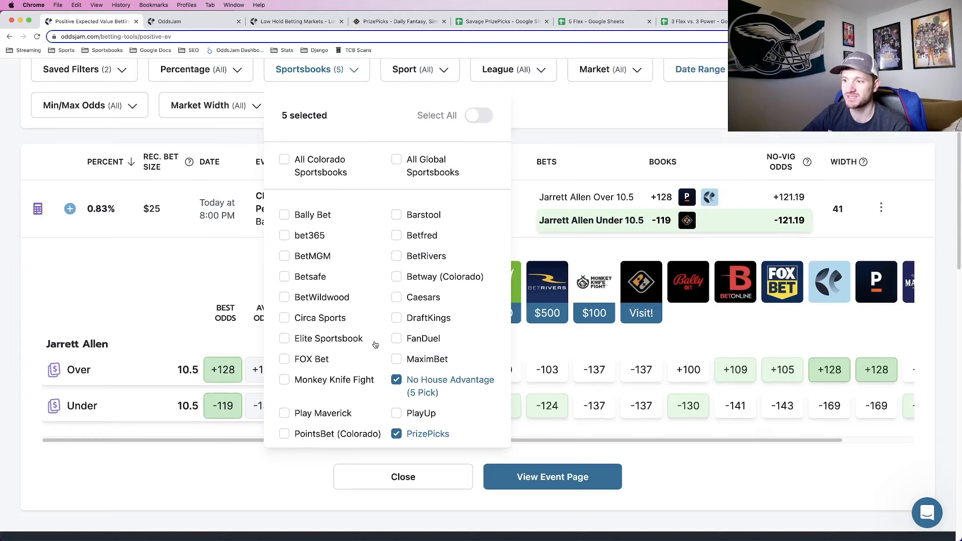
pyautogui.scroll(-3)
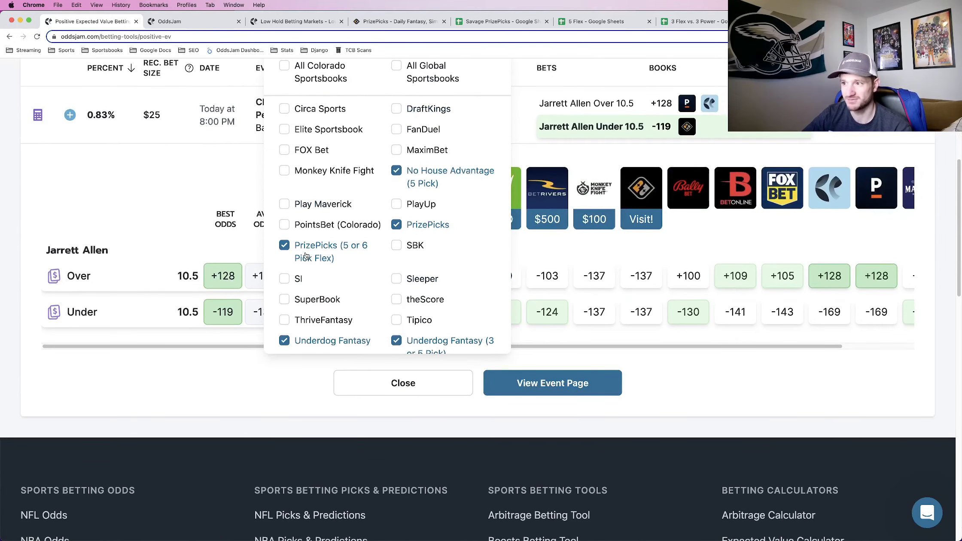
pyautogui.moveTo(453, 244)
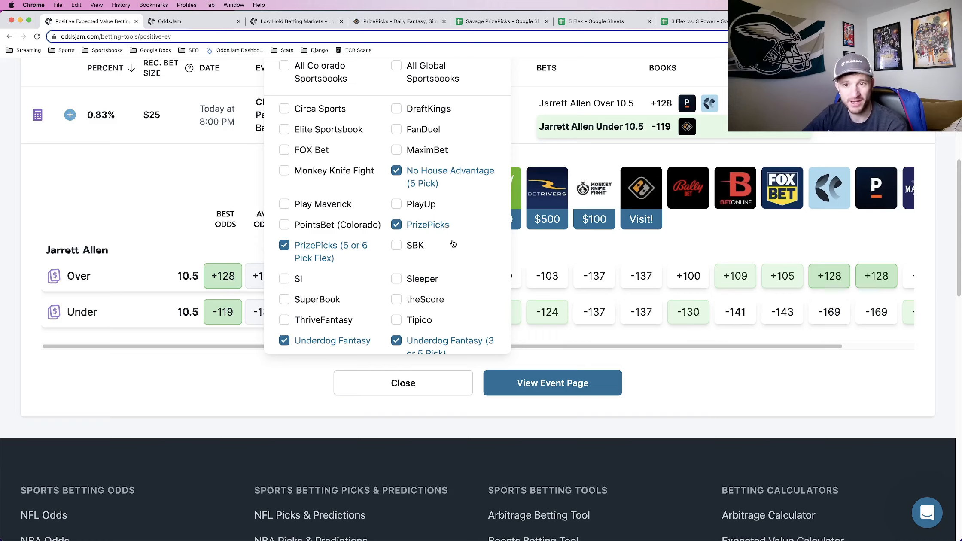
pyautogui.click(403, 383)
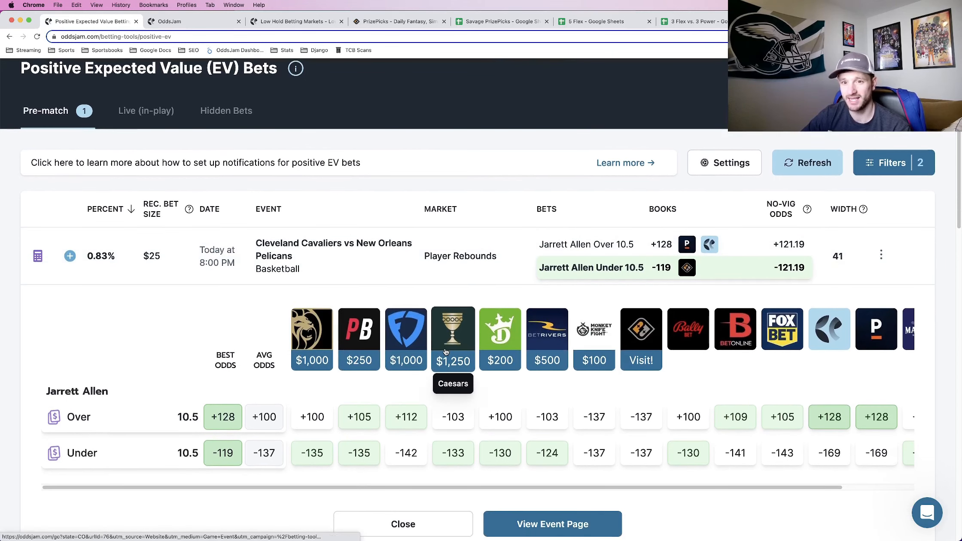
pyautogui.moveTo(554, 275)
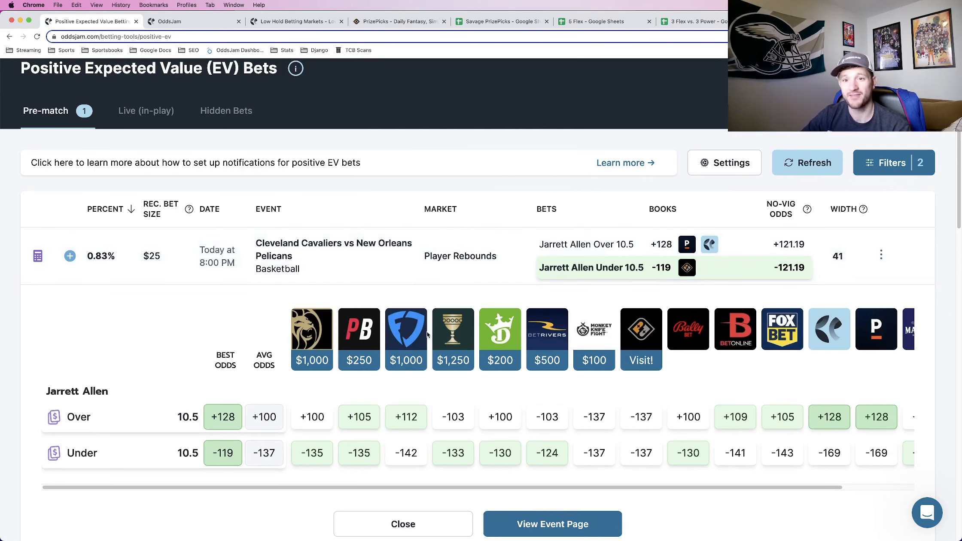
# Step: Scan more books' Jarrett Allen rebound odds, then search 'allen' and add his 10.5 rebounds pick on PrizePicks
pyautogui.hscroll(3)
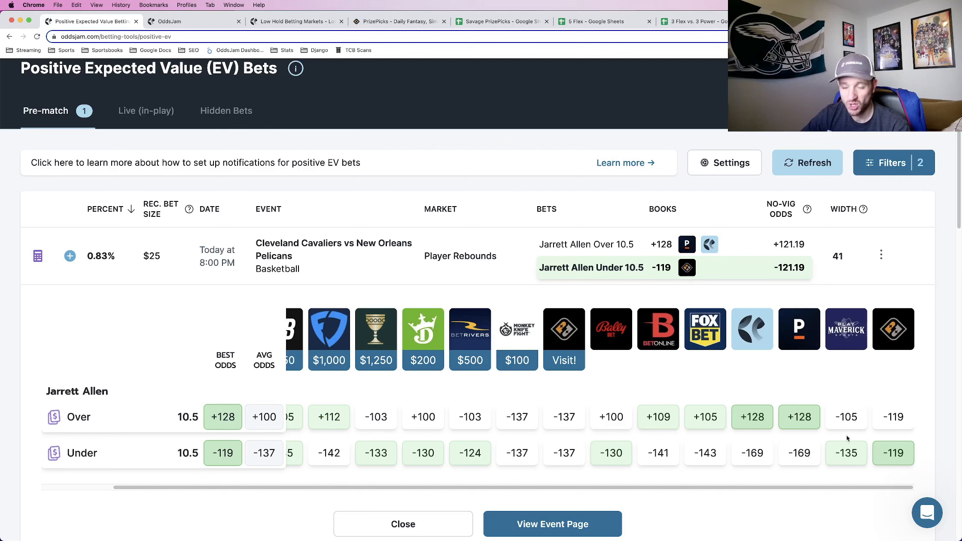
pyautogui.moveTo(749, 382)
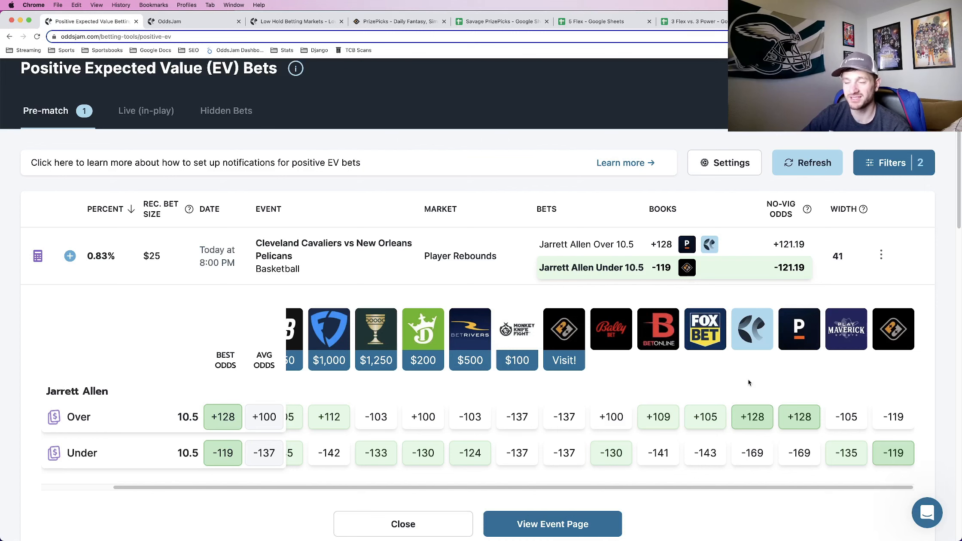
pyautogui.click(401, 20)
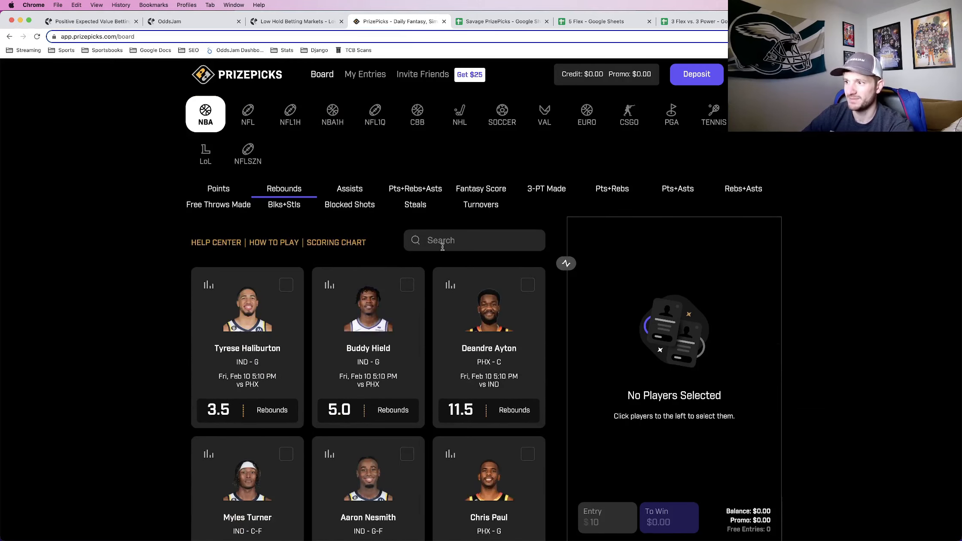
pyautogui.write('allen')
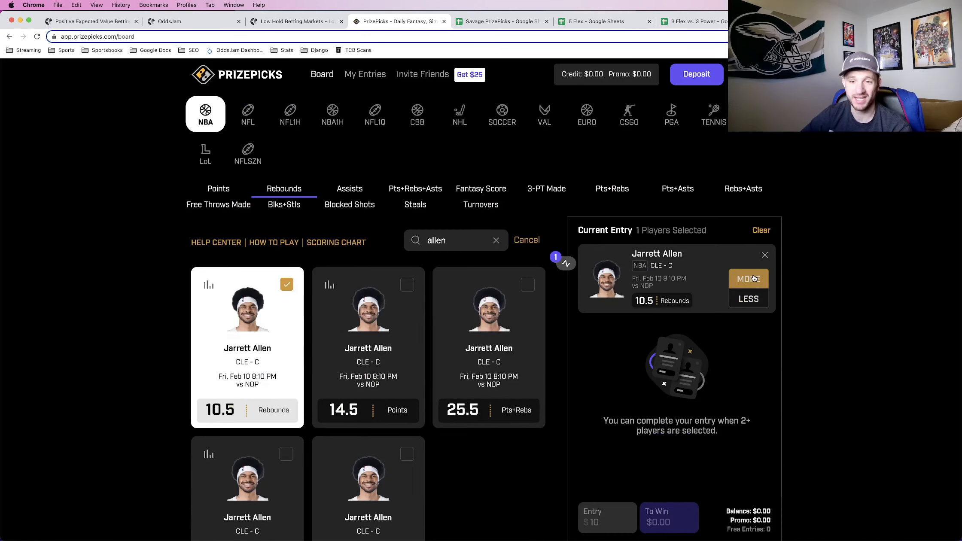
pyautogui.click(168, 22)
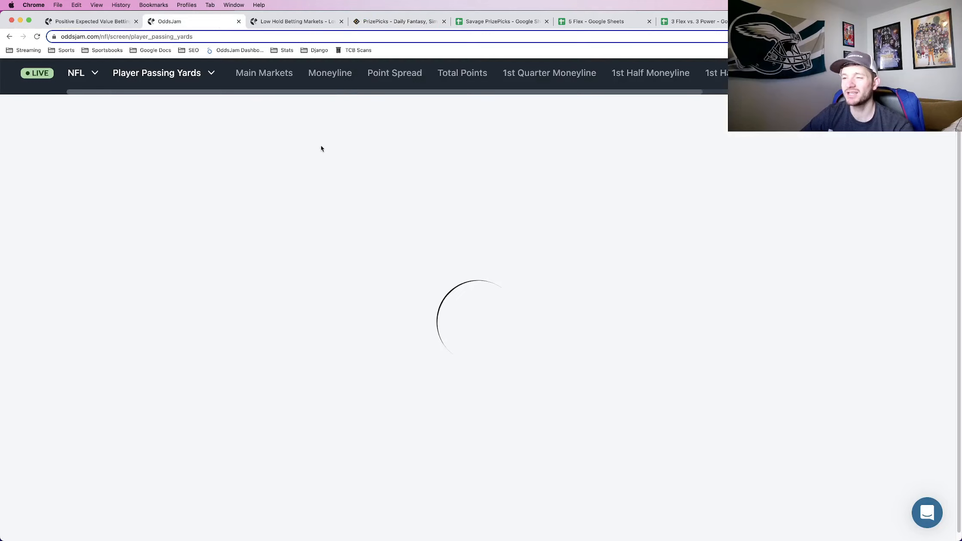
# Step: Return to OddsJam's Positive EV page showing Jarrett Allen's 10.5 rebounds odds across sportsbooks
pyautogui.click(92, 21)
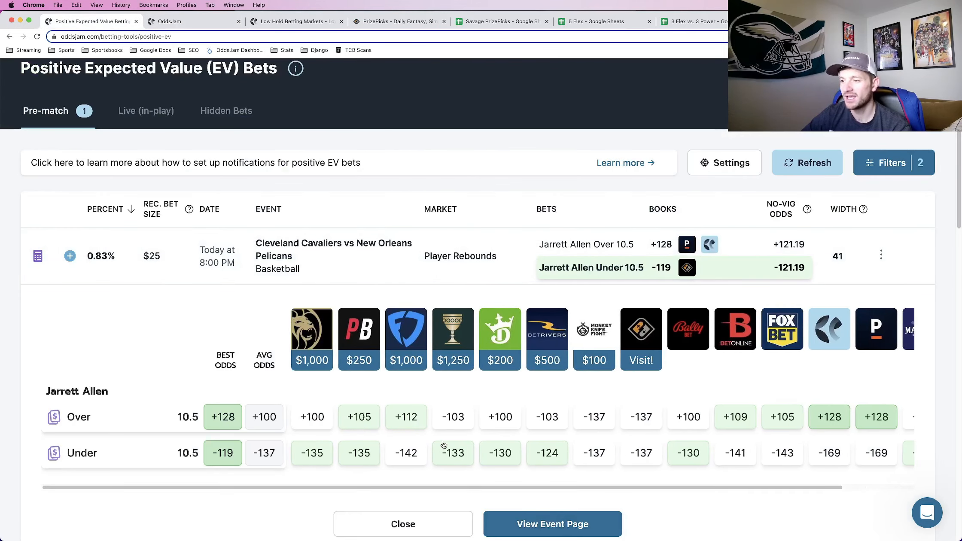
pyautogui.moveTo(440, 425)
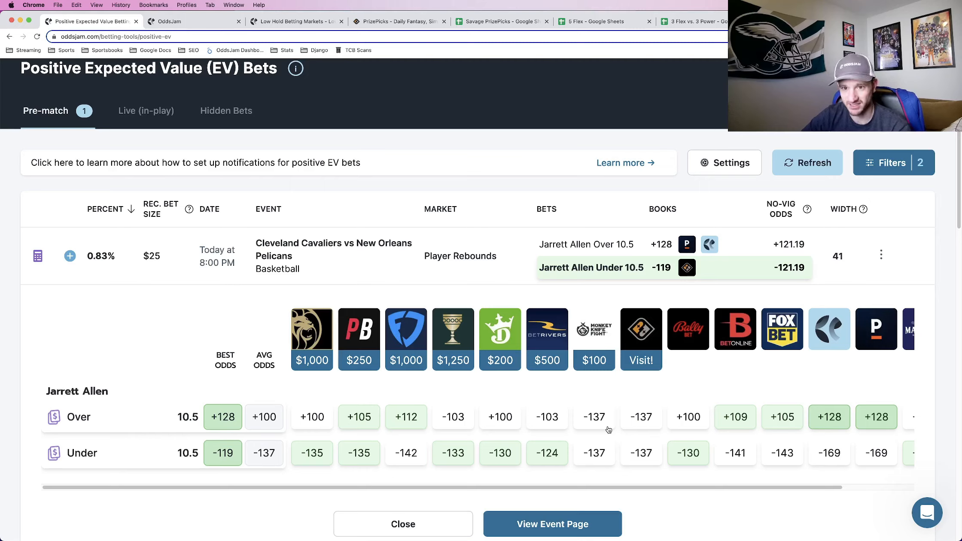
pyautogui.moveTo(593, 471)
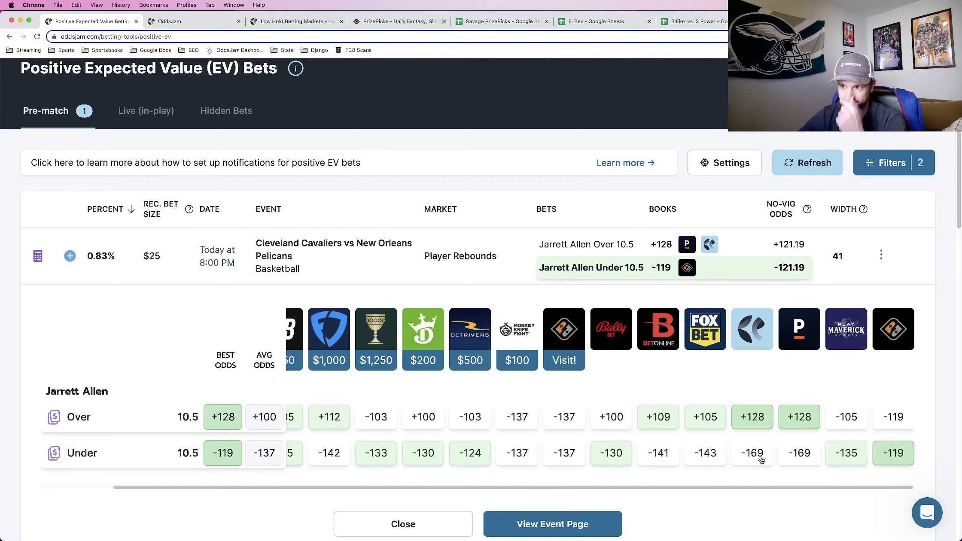
pyautogui.moveTo(877, 398)
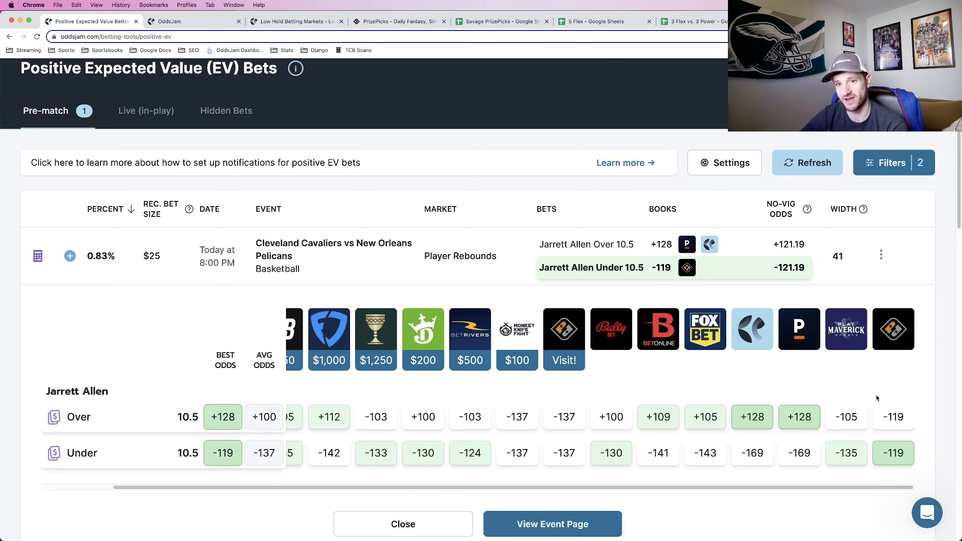
pyautogui.moveTo(418, 88)
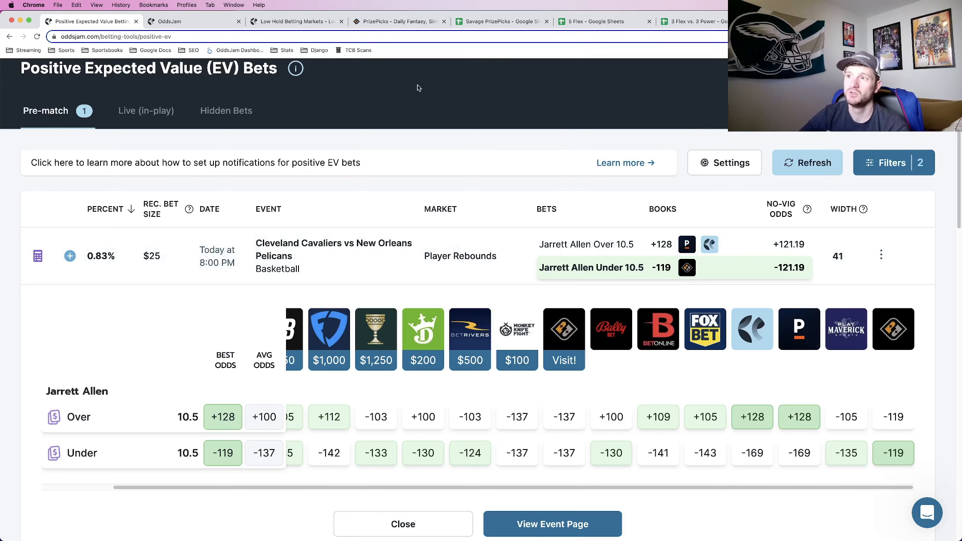
# Step: Bring up OddsJam's NFL passing yards screen for Jalen Hurts and Patrick Mahomes, PHI vs KC
pyautogui.click(178, 21)
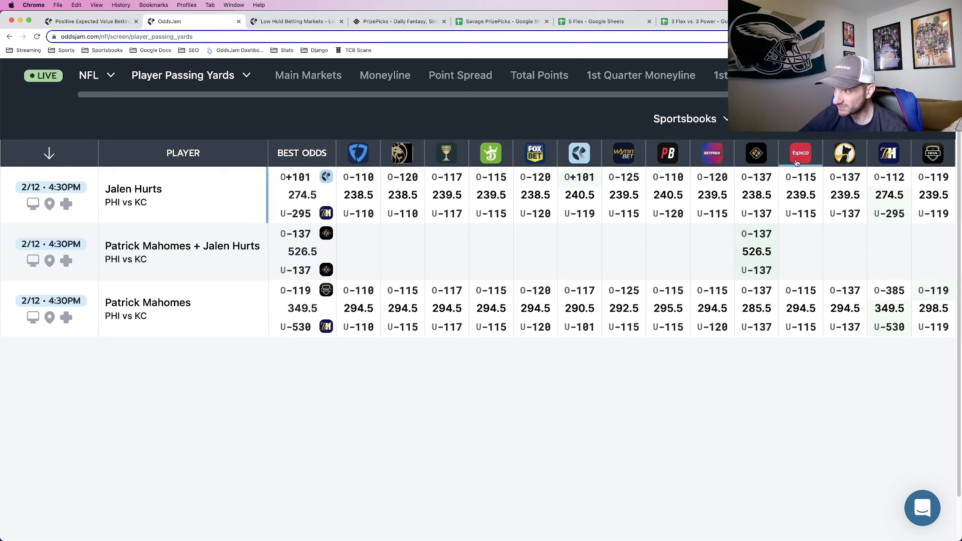
pyautogui.moveTo(761, 295)
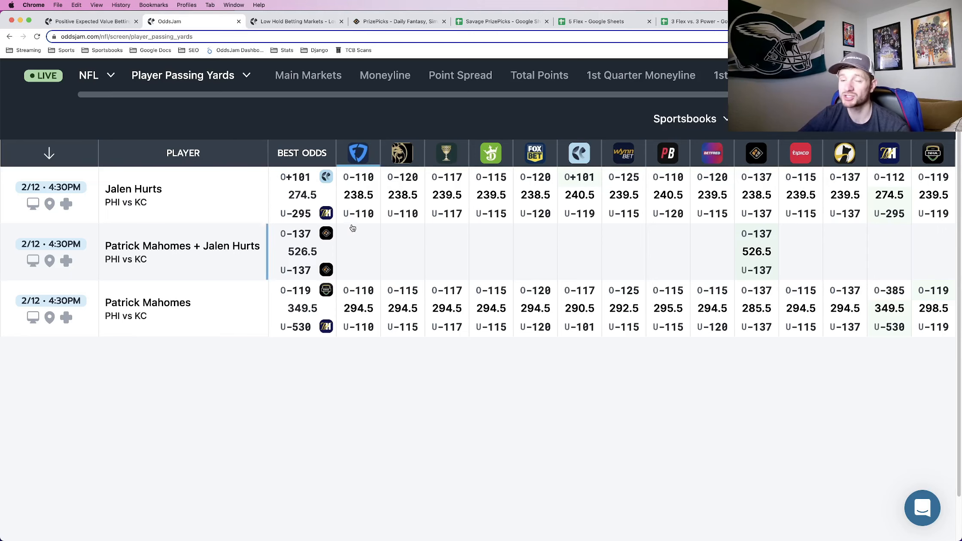
pyautogui.click(95, 21)
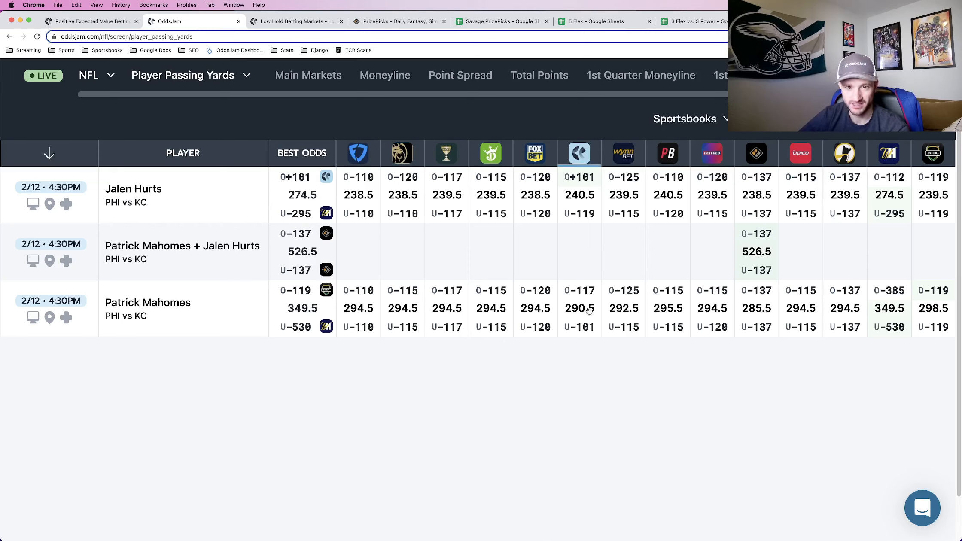
pyautogui.moveTo(579, 153)
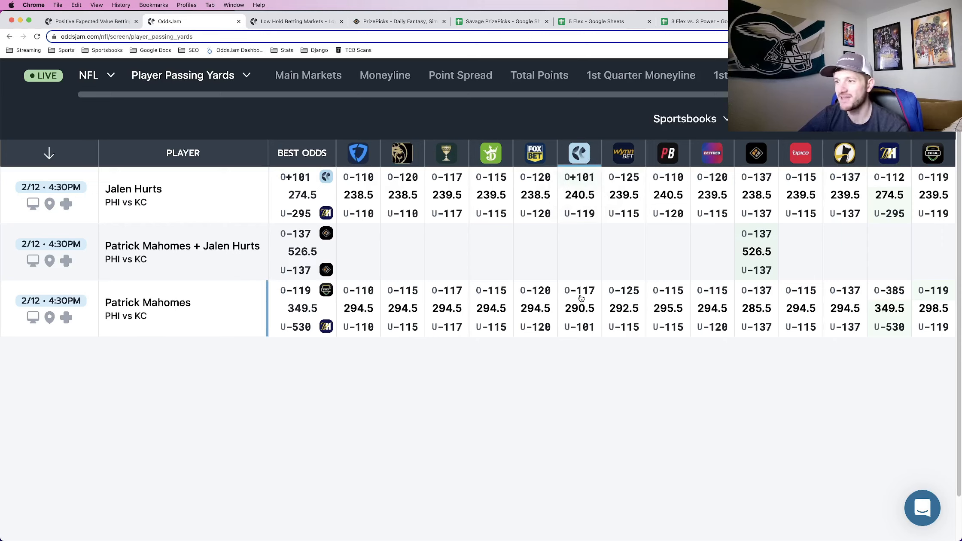
pyautogui.moveTo(581, 315)
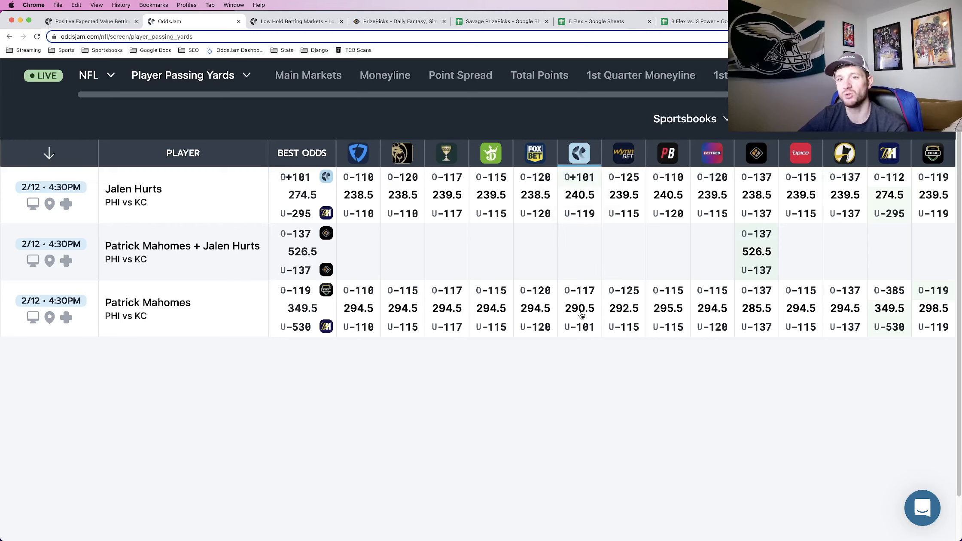
pyautogui.moveTo(756, 155)
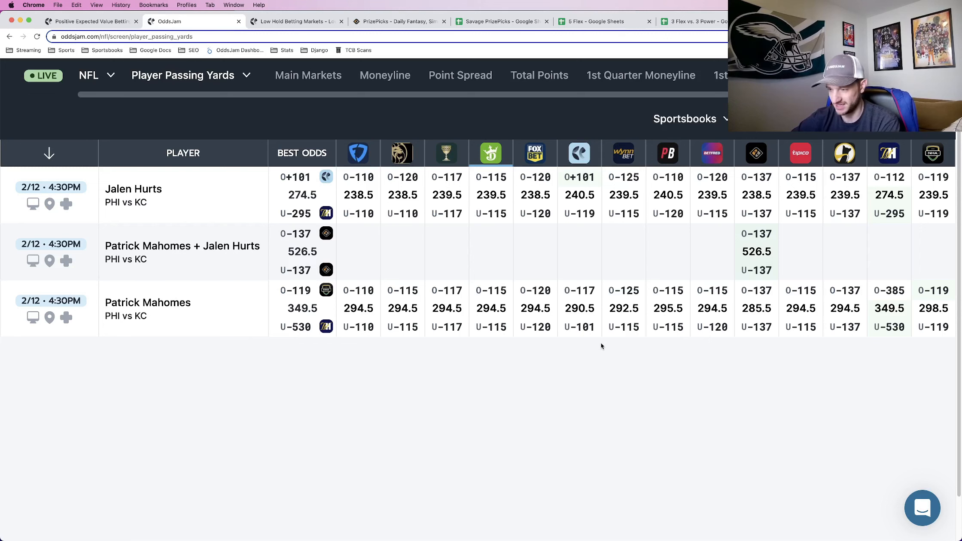
# Step: Cancel the PrizePicks player search, keeping Allen's rebounds pick, and return to Positive EV bets
pyautogui.click(398, 21)
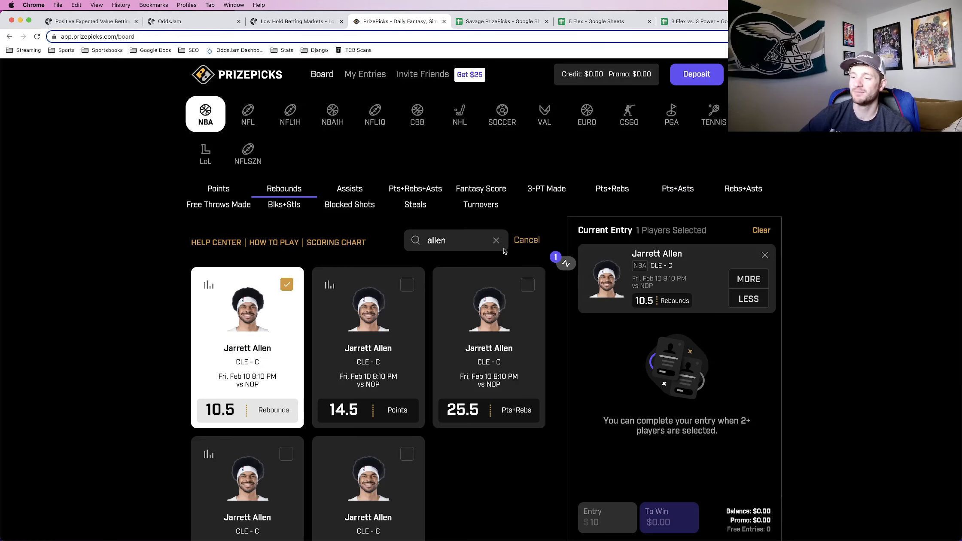
pyautogui.click(495, 239)
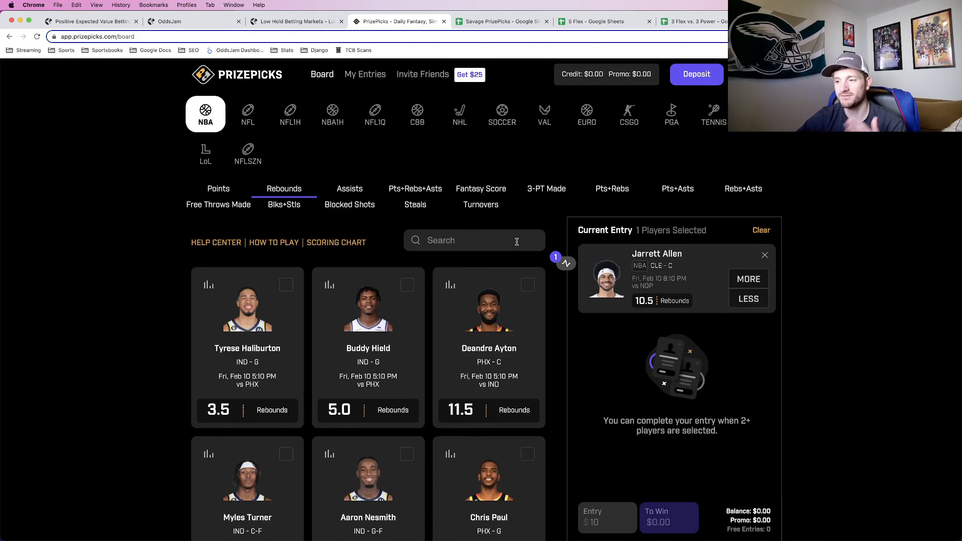
pyautogui.click(90, 21)
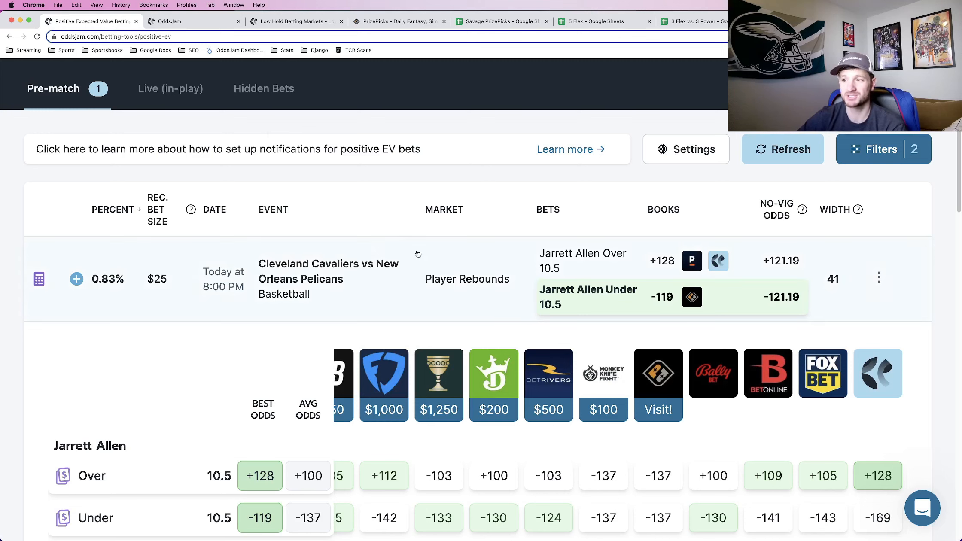